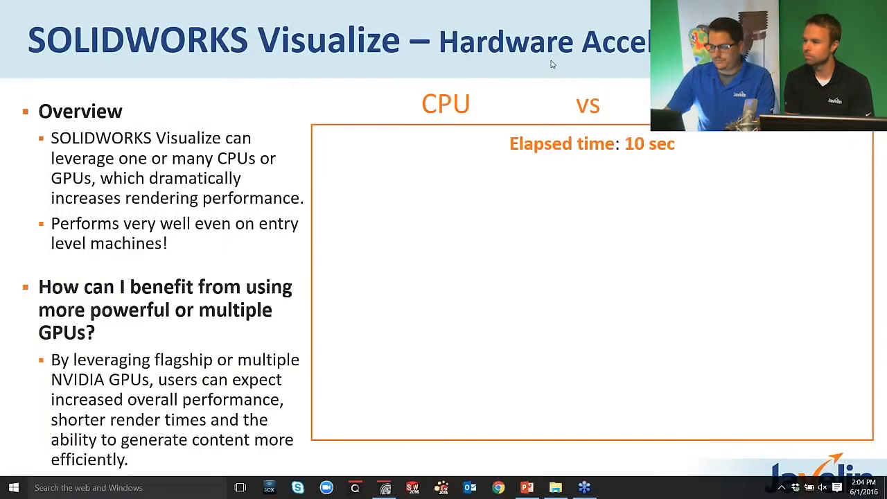
{"action": "mouse_move", "coordinate": [192, 88]}
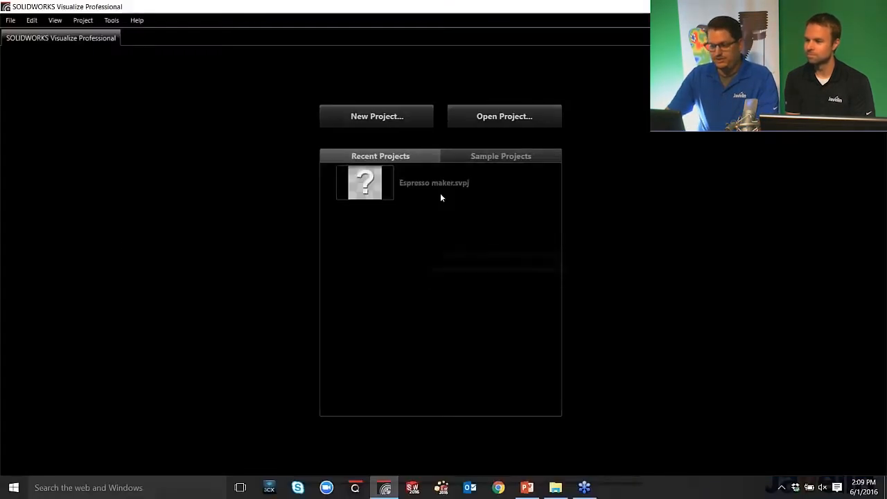
Open the Espresso maker.svpj project from Recent Projects
{"action": "double_click", "coordinate": [365, 182]}
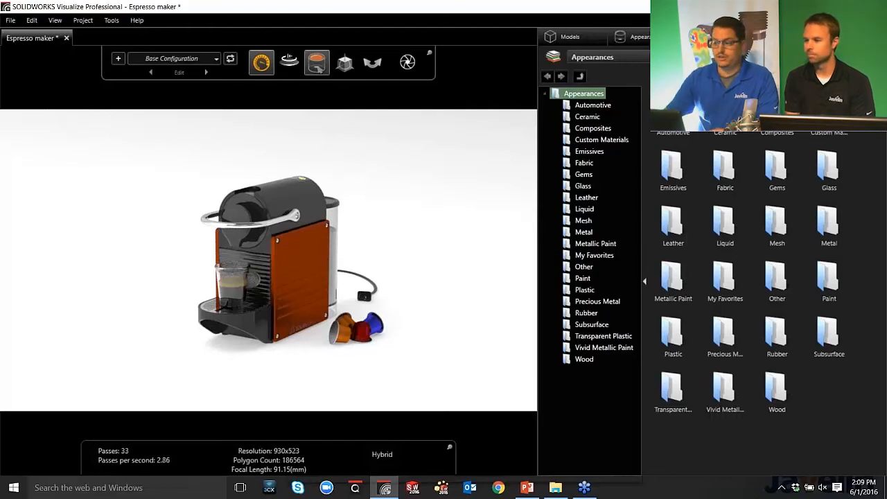
Choose Espresso maker.SLDASM from the Espresso Maker folder for import, bringing up its Import Settings
{"action": "left_click", "coordinate": [571, 36]}
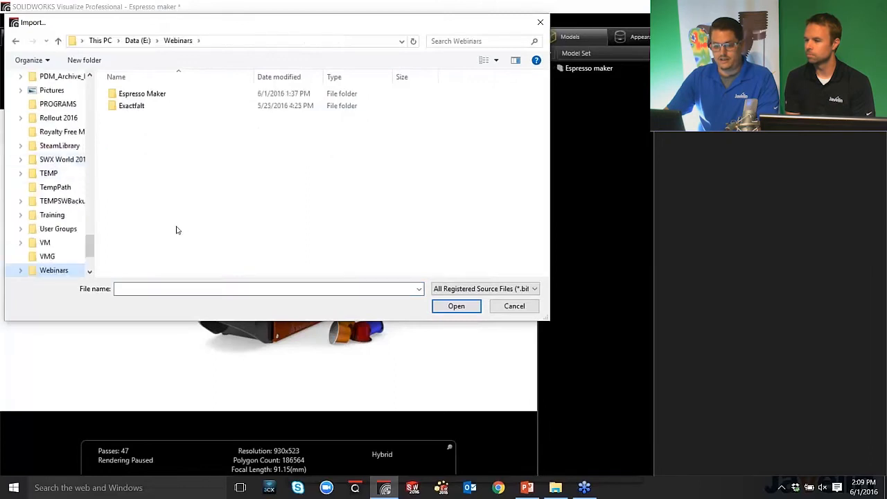
{"action": "double_click", "coordinate": [141, 93]}
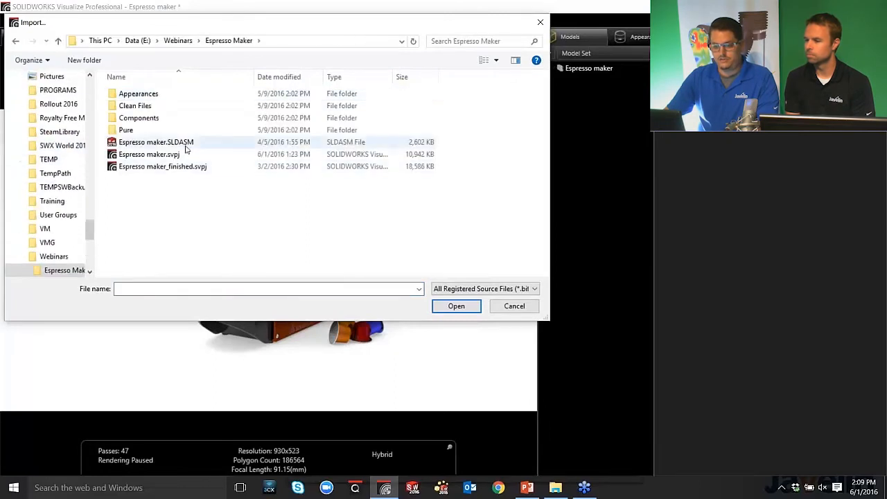
{"action": "left_click", "coordinate": [155, 141]}
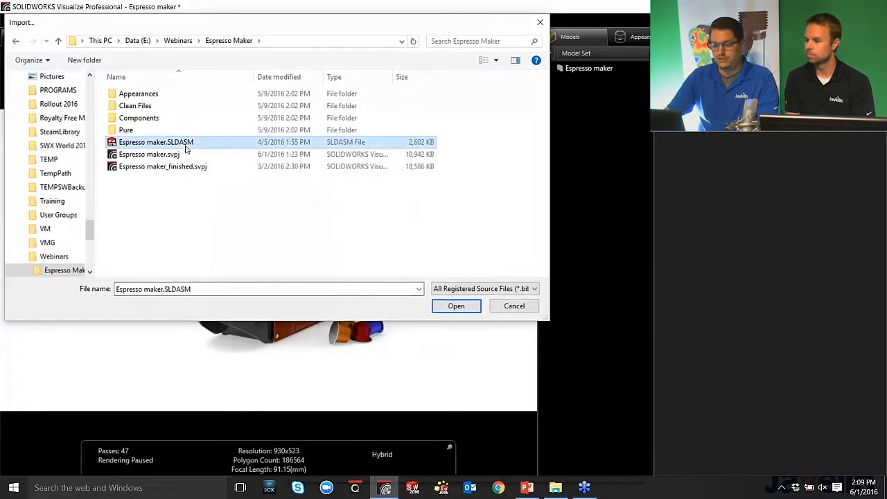
{"action": "left_click", "coordinate": [456, 306]}
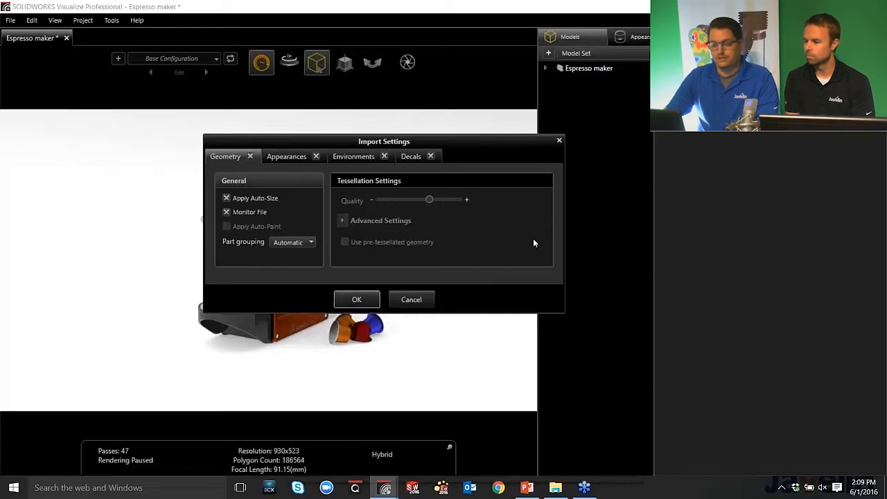
{"action": "mouse_move", "coordinate": [275, 266]}
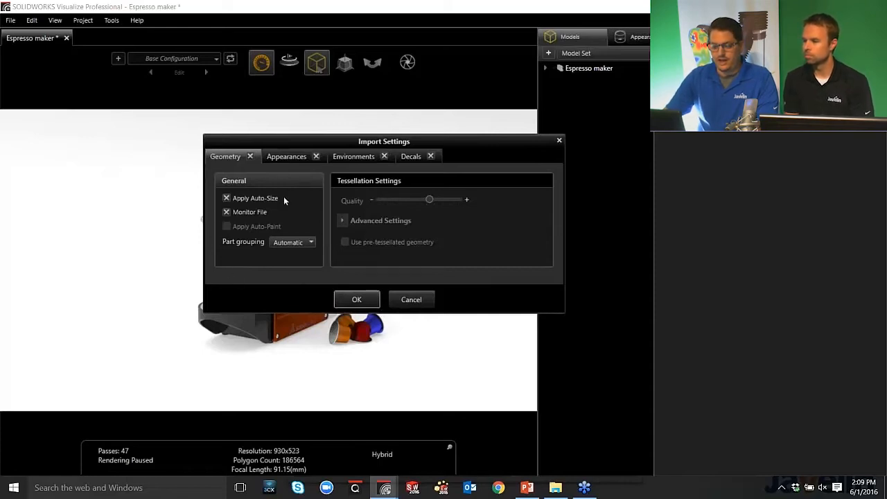
{"action": "mouse_move", "coordinate": [271, 205]}
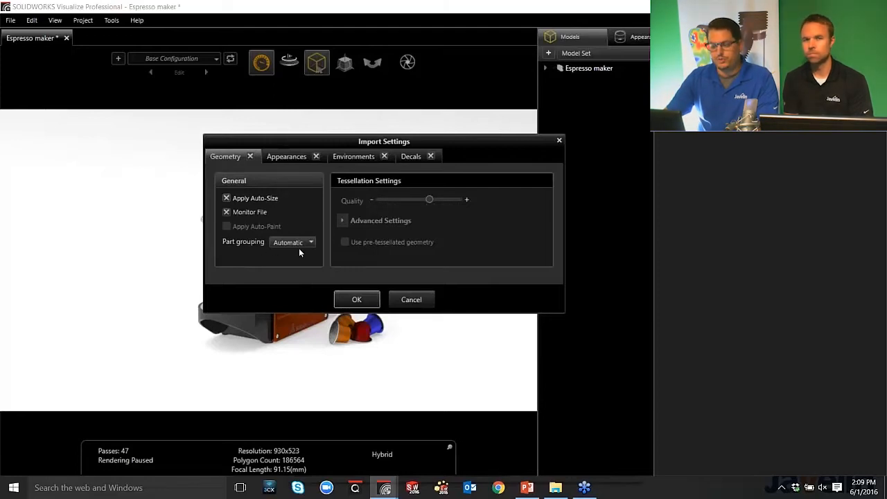
{"action": "mouse_move", "coordinate": [266, 260]}
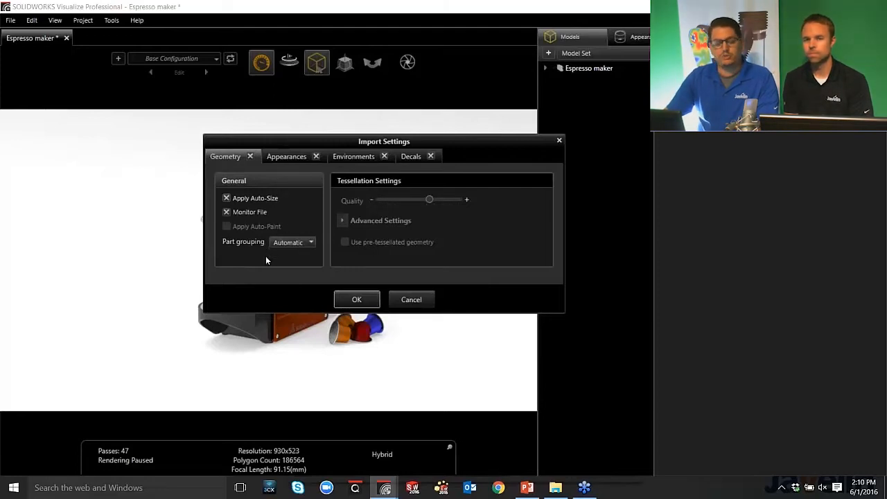
{"action": "mouse_move", "coordinate": [265, 252]}
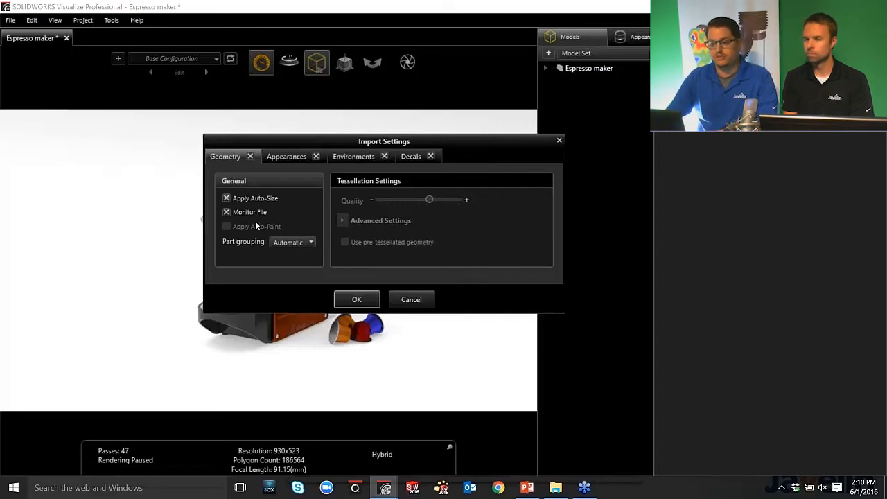
{"action": "mouse_move", "coordinate": [309, 169]}
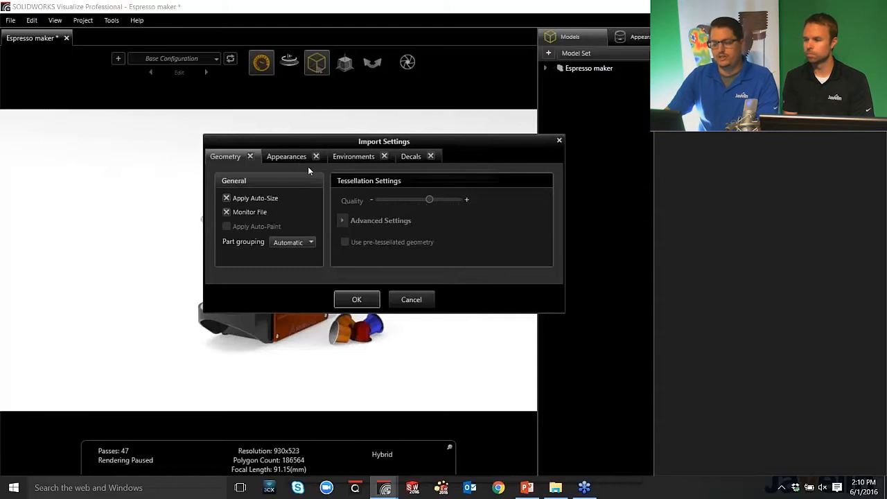
{"action": "mouse_move", "coordinate": [413, 156]}
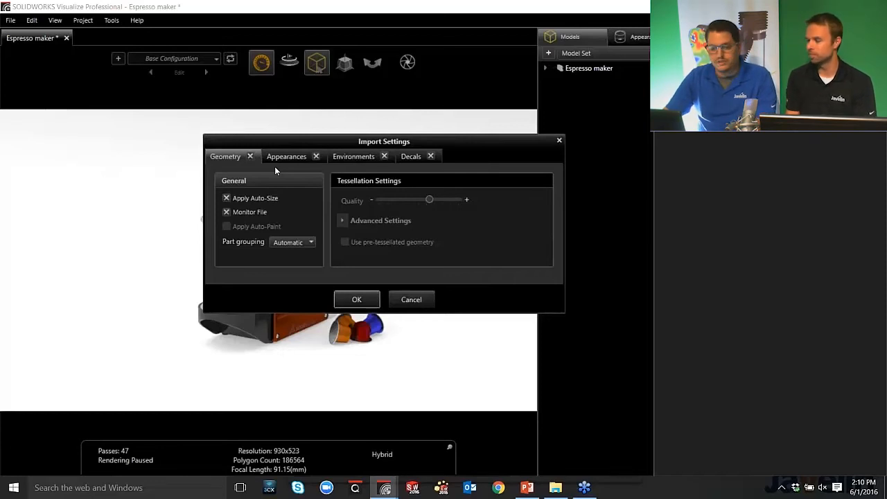
{"action": "mouse_move", "coordinate": [416, 208]}
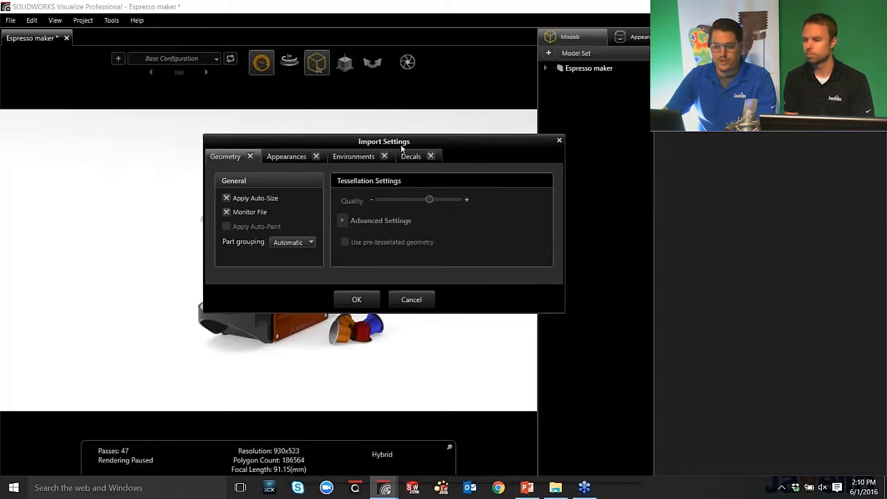
{"action": "mouse_move", "coordinate": [298, 175]}
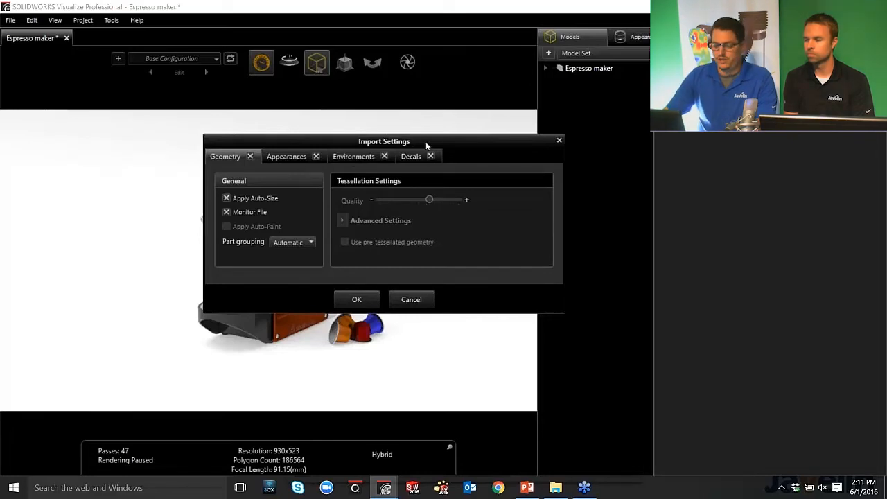
{"action": "mouse_move", "coordinate": [415, 308]}
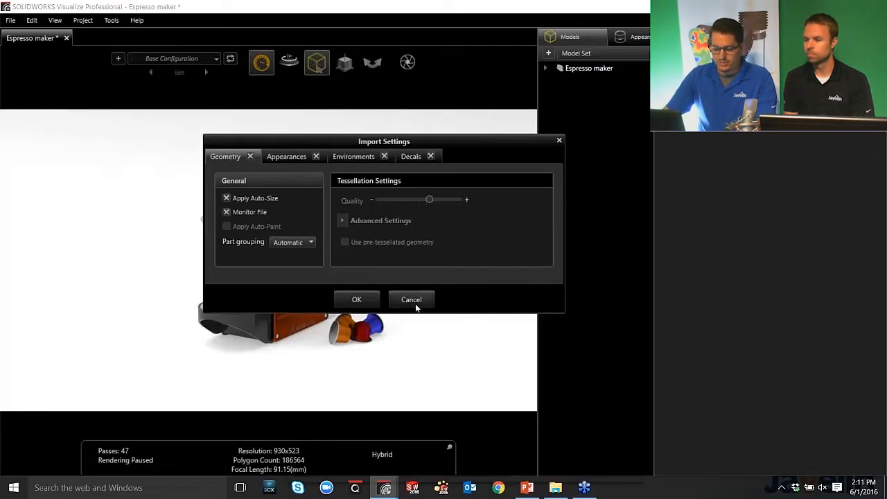
{"action": "left_click", "coordinate": [356, 299]}
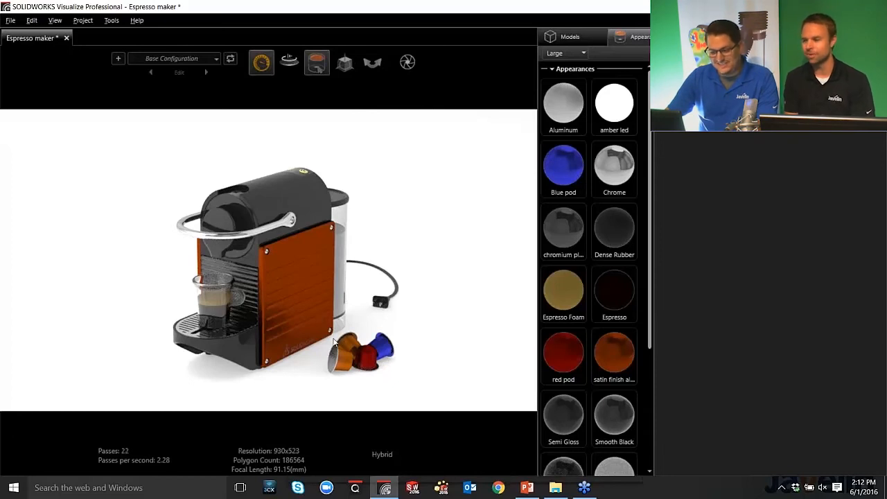
{"action": "mouse_move", "coordinate": [321, 355]}
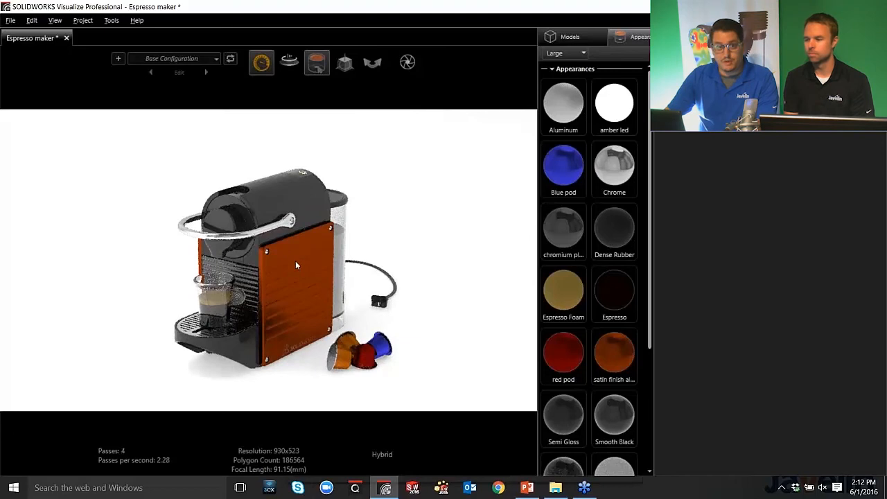
Drag within the appearance library beside the espresso maker model
{"action": "left_click_drag", "start_coordinate": [298, 266], "coordinate": [235, 249]}
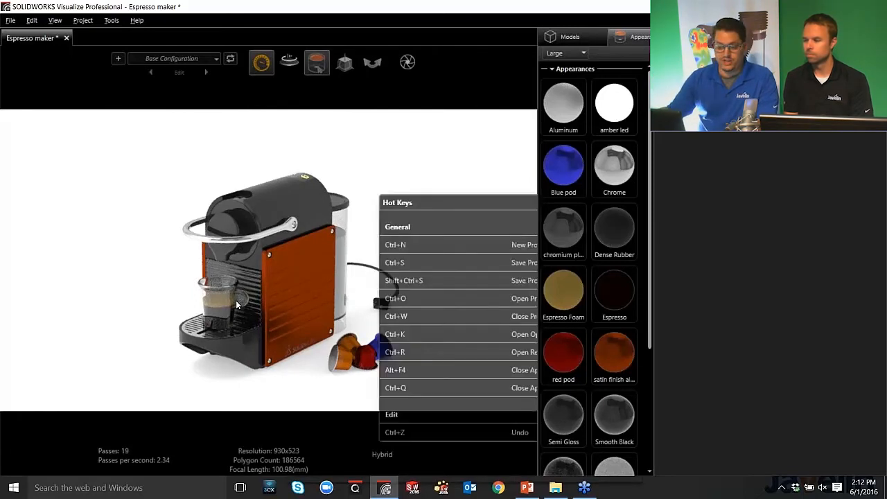
Scroll through the Hot Keys list shown over the espresso machine scene
{"action": "scroll", "scroll_direction": "down", "scroll_amount": 3}
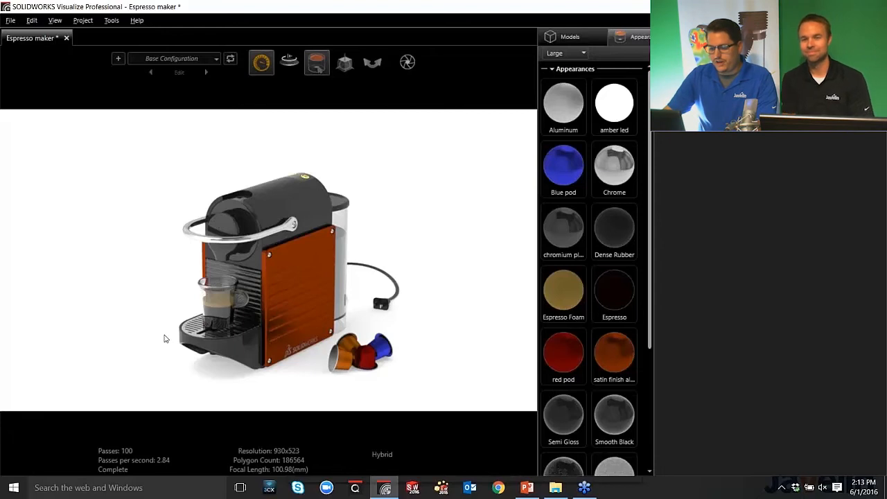
{"action": "mouse_move", "coordinate": [163, 294]}
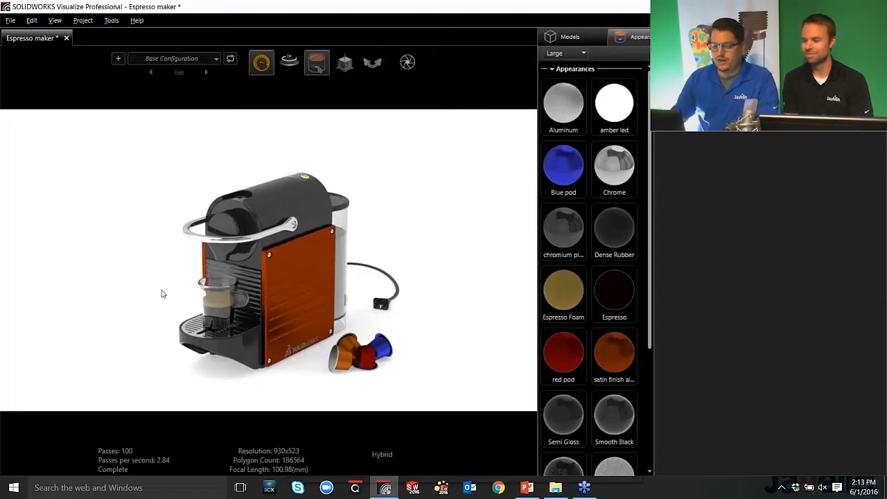
{"action": "mouse_move", "coordinate": [455, 61]}
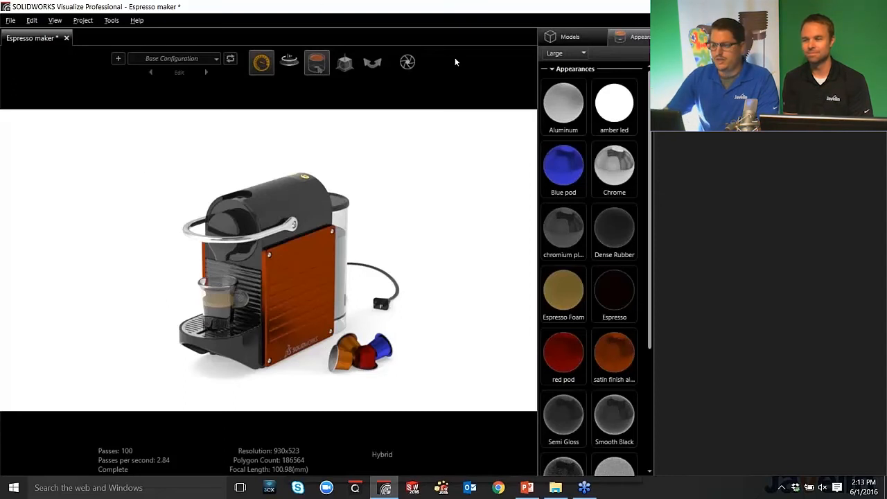
{"action": "left_click", "coordinate": [568, 36]}
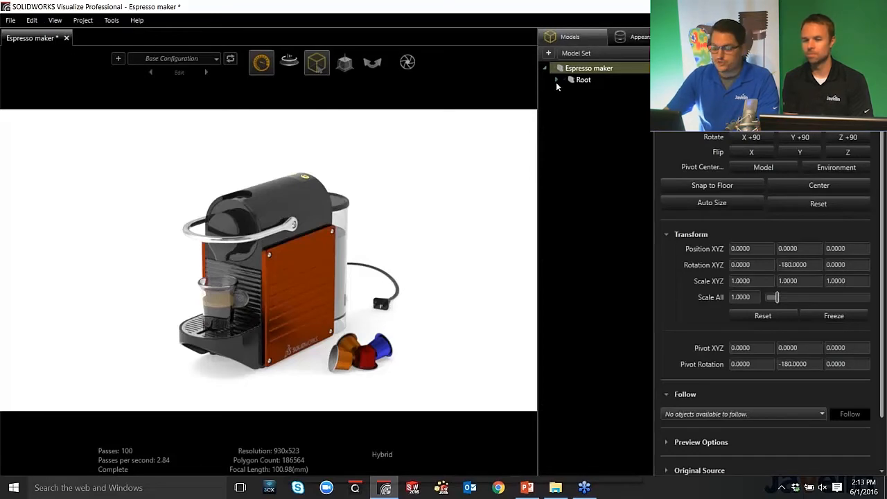
Expand the Root node of the Espresso maker model set to list body, feet and coffee pod parts
{"action": "left_click", "coordinate": [557, 79]}
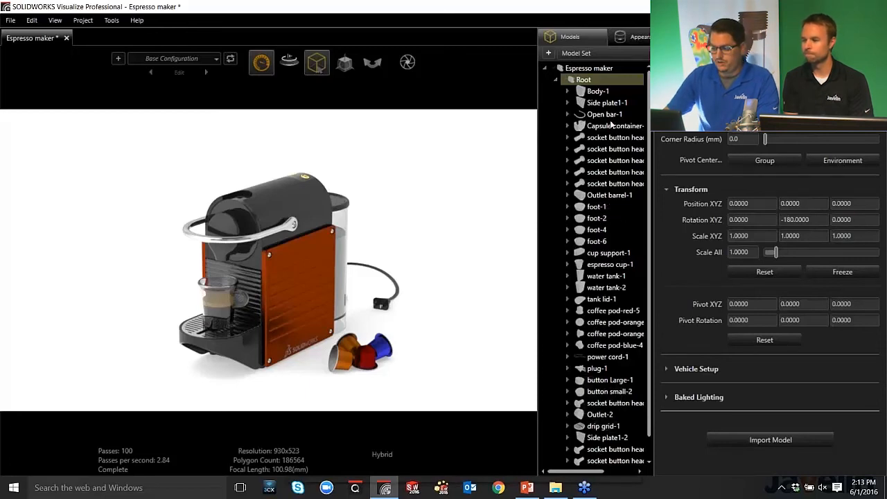
{"action": "left_click", "coordinate": [599, 183]}
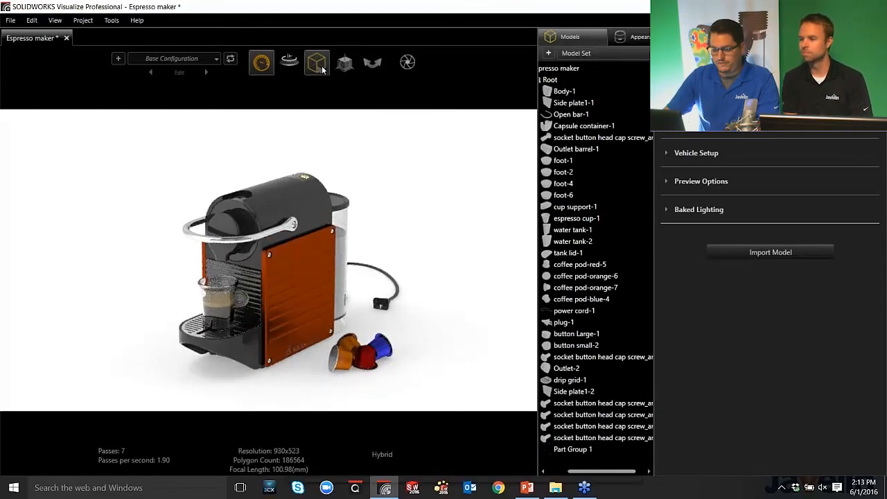
{"action": "left_click", "coordinate": [316, 62]}
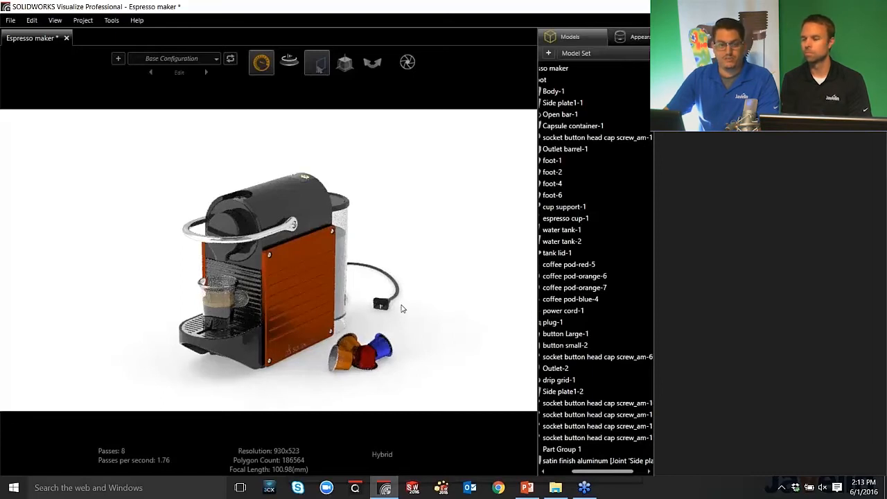
{"action": "mouse_move", "coordinate": [450, 317]}
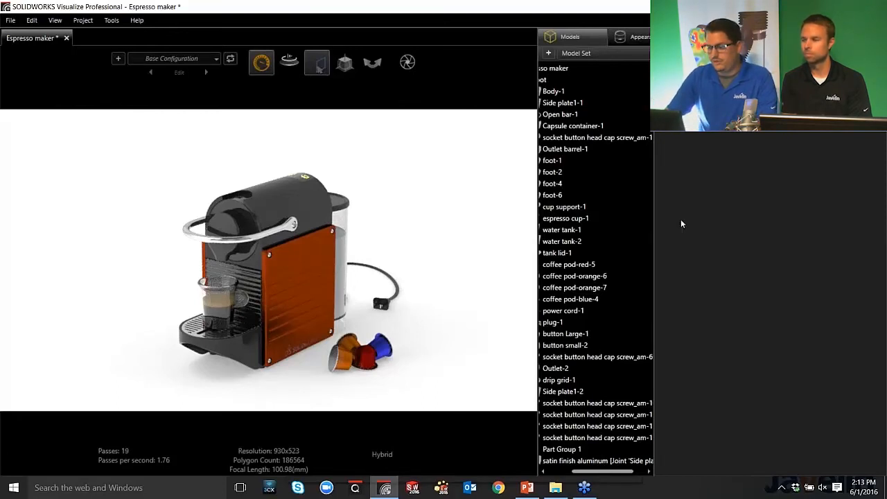
{"action": "mouse_move", "coordinate": [202, 383]}
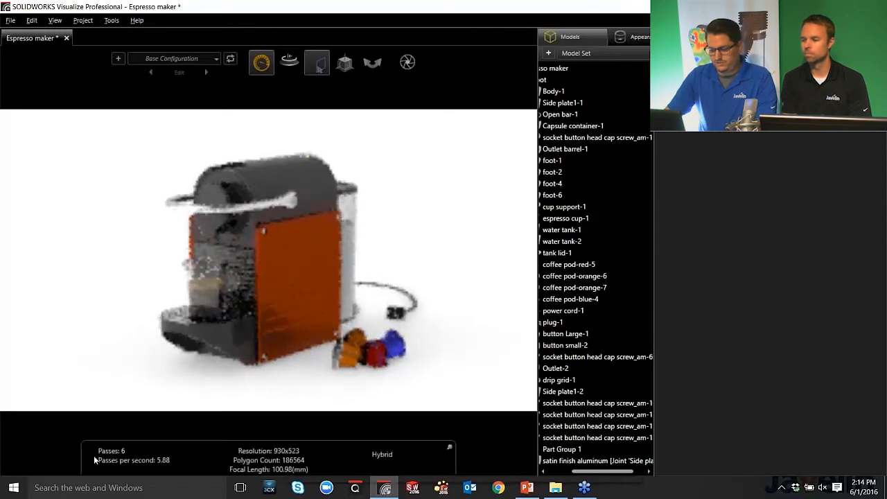
Edit the side panels' satin finish aluminum appearance and shift its Hue slider toward green before keeping orange
{"action": "left_click", "coordinate": [640, 36]}
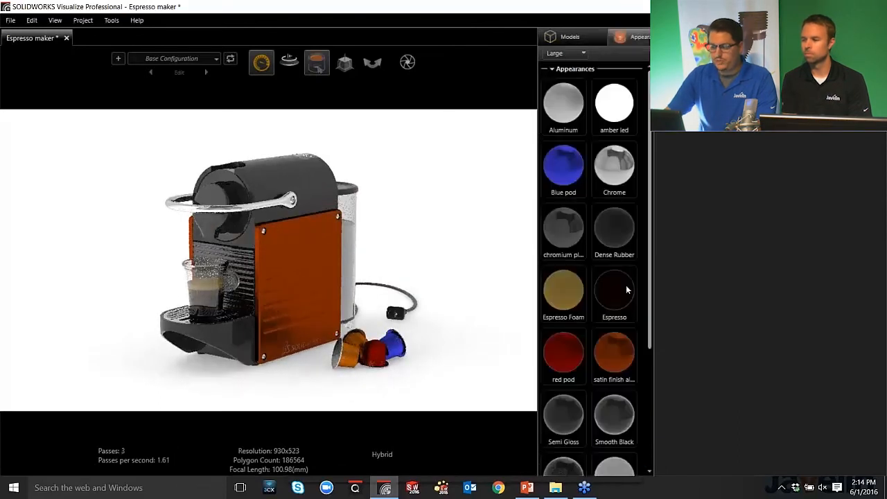
{"action": "scroll", "scroll_direction": "down", "scroll_amount": 3}
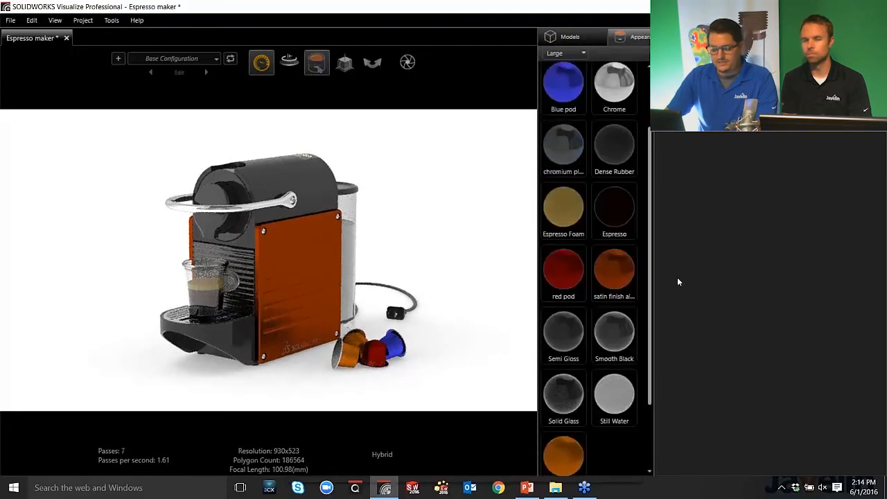
{"action": "scroll", "scroll_direction": "down", "scroll_amount": 3}
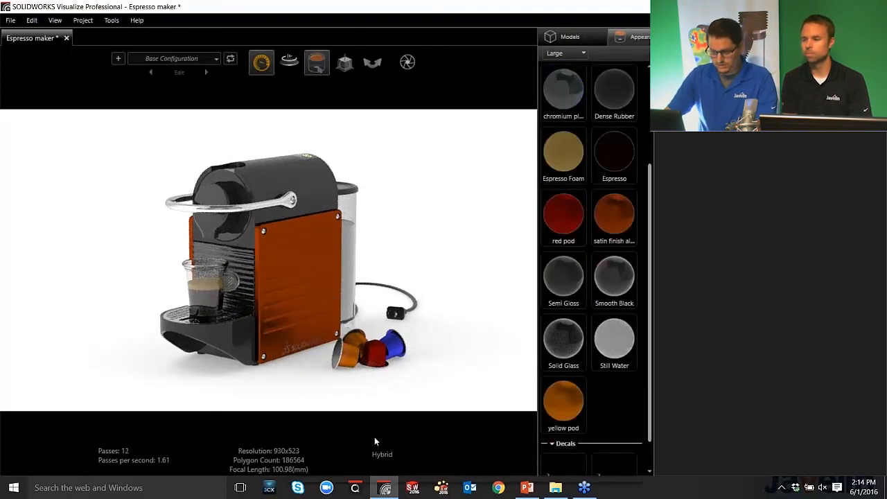
{"action": "left_click", "coordinate": [612, 216]}
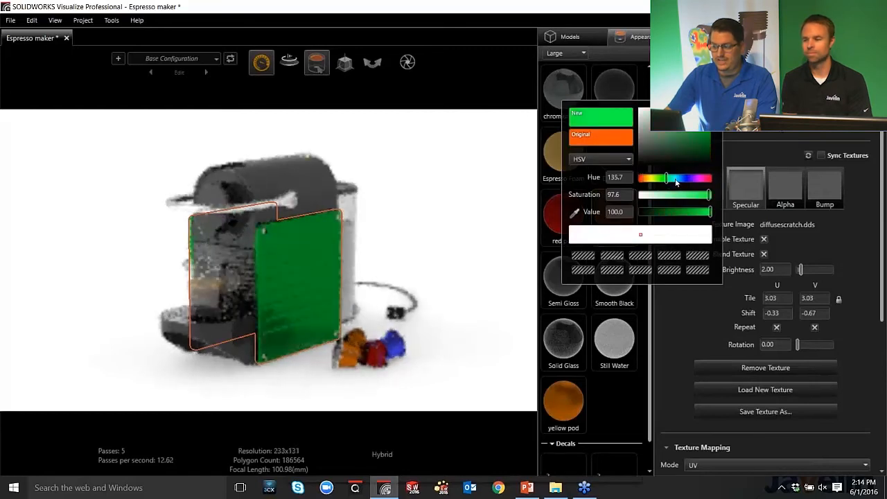
{"action": "left_click_drag", "start_coordinate": [667, 177], "coordinate": [677, 177]}
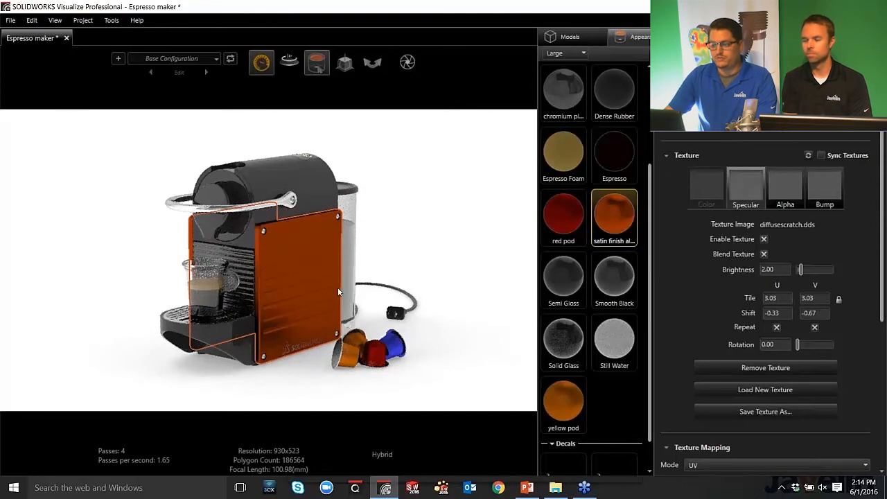
{"action": "mouse_move", "coordinate": [768, 133]}
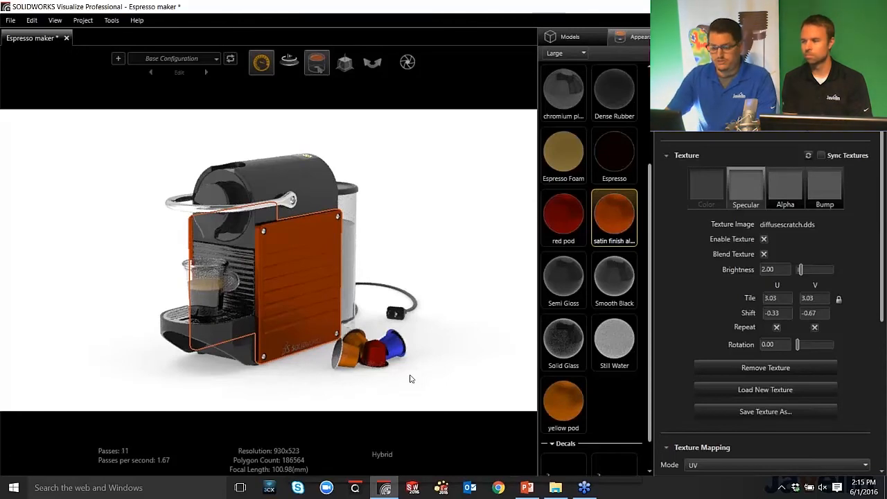
{"action": "mouse_move", "coordinate": [113, 174]}
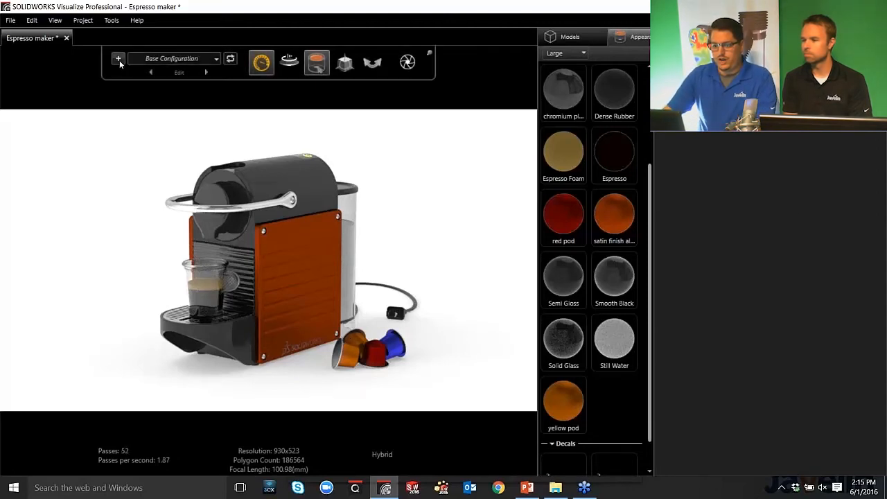
Add a new configuration and name it Orange
{"action": "left_click", "coordinate": [117, 58]}
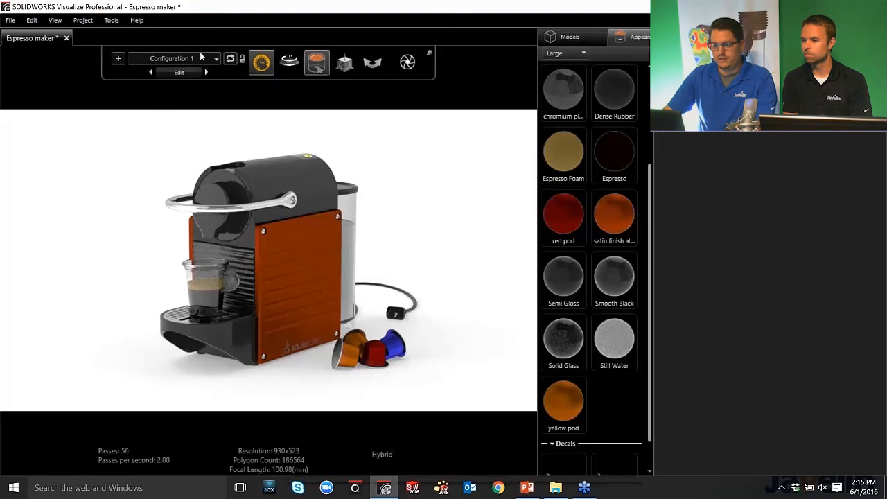
{"action": "left_click", "coordinate": [179, 73]}
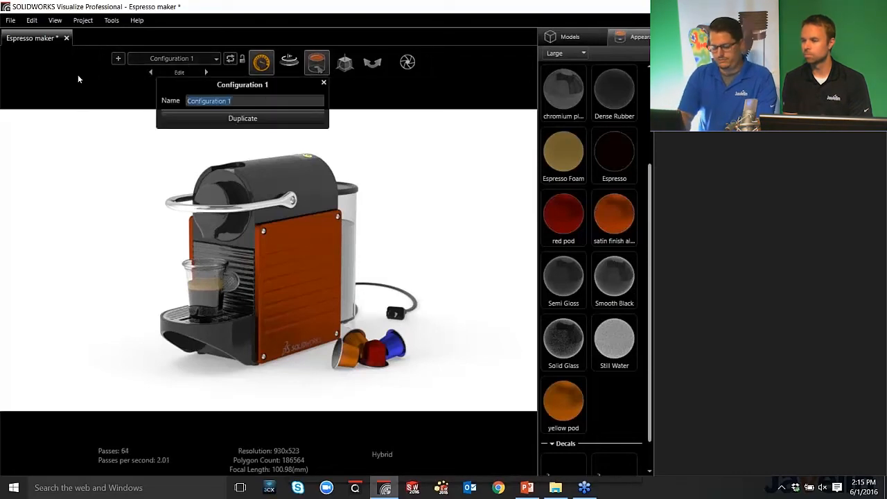
{"action": "type", "text": "Orange"}
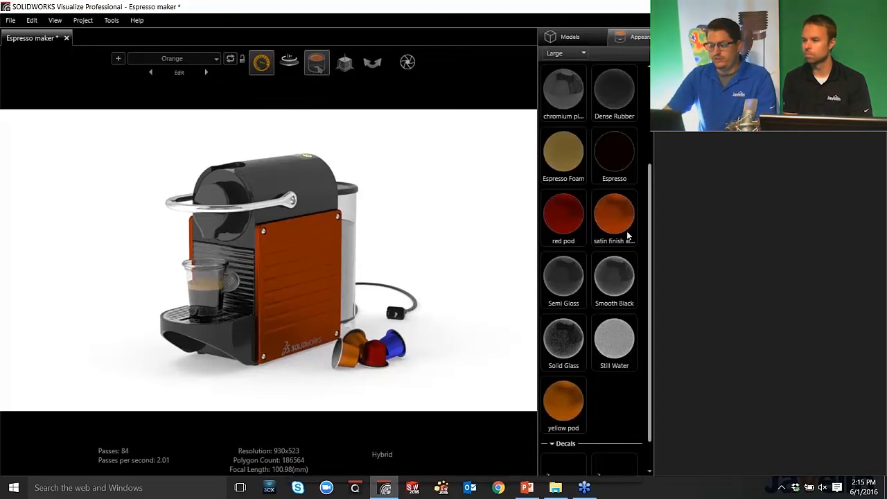
Copy the satin finish aluminum appearance and add a second configuration named Charcoal
{"action": "left_click", "coordinate": [614, 214]}
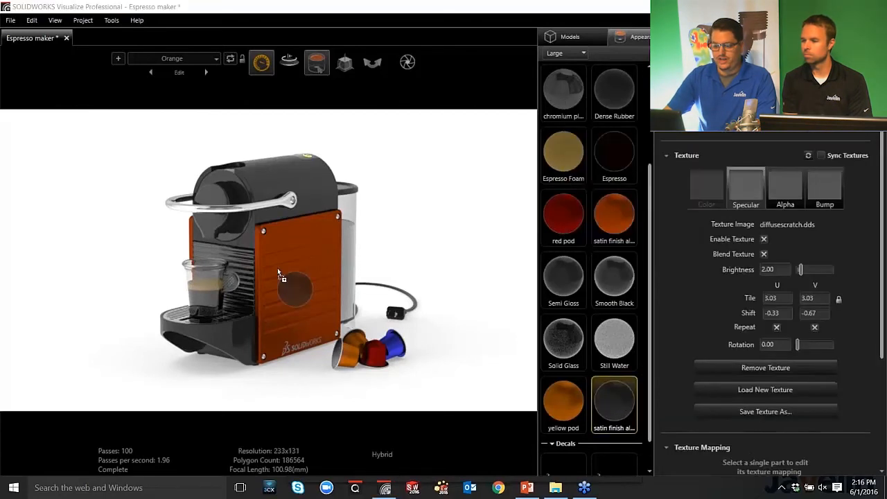
{"action": "left_click", "coordinate": [279, 274]}
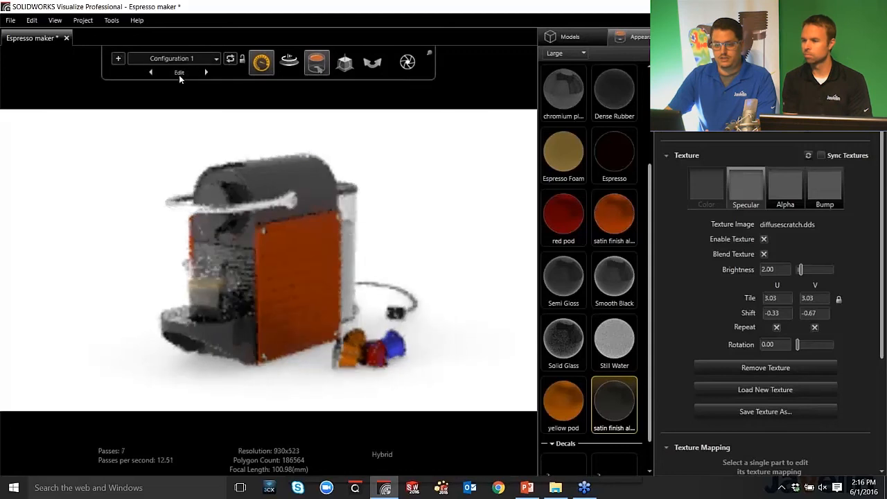
{"action": "left_click", "coordinate": [179, 73]}
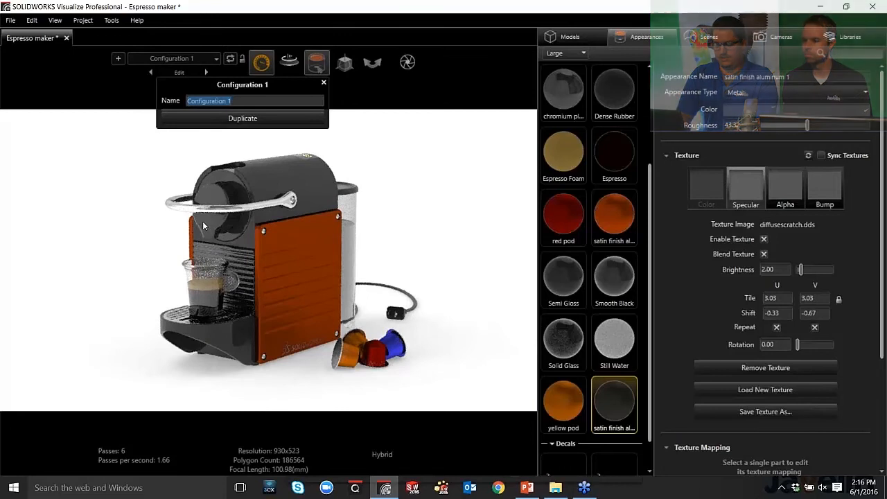
{"action": "type", "text": "Charcoal"}
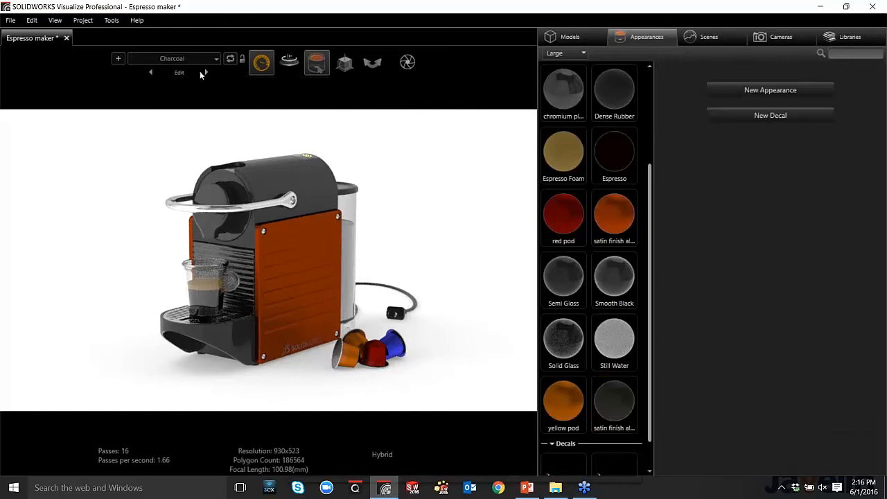
Apply the dark satin finish so the side panels render charcoal black
{"action": "left_click", "coordinate": [204, 72]}
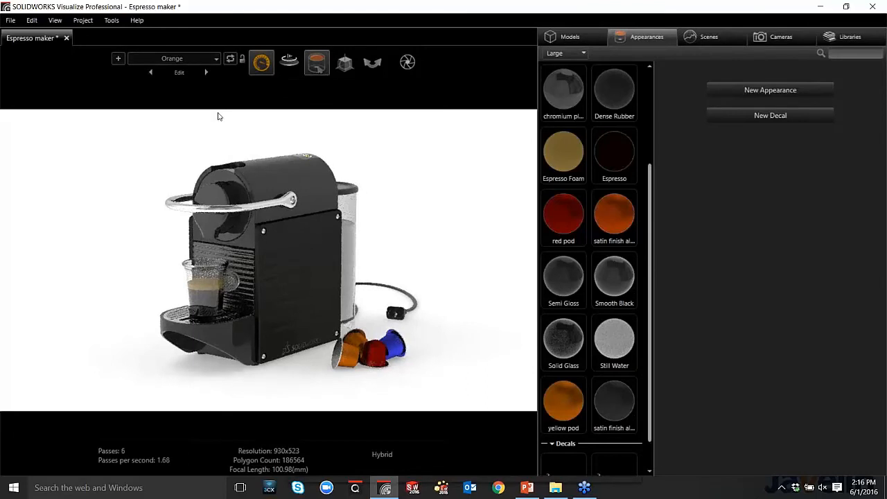
{"action": "left_click", "coordinate": [205, 72]}
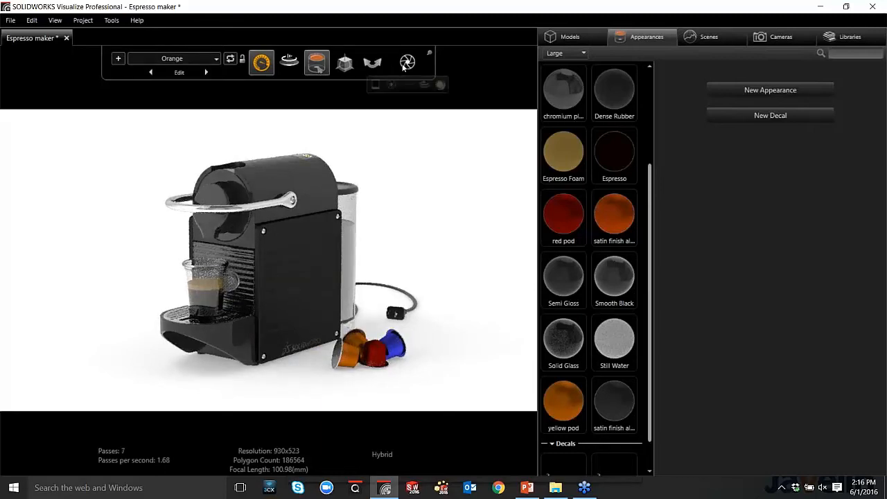
Review the Output Tools render settings (1920×1080 JPEG, hybrid) and close the dialog
{"action": "left_click", "coordinate": [407, 62]}
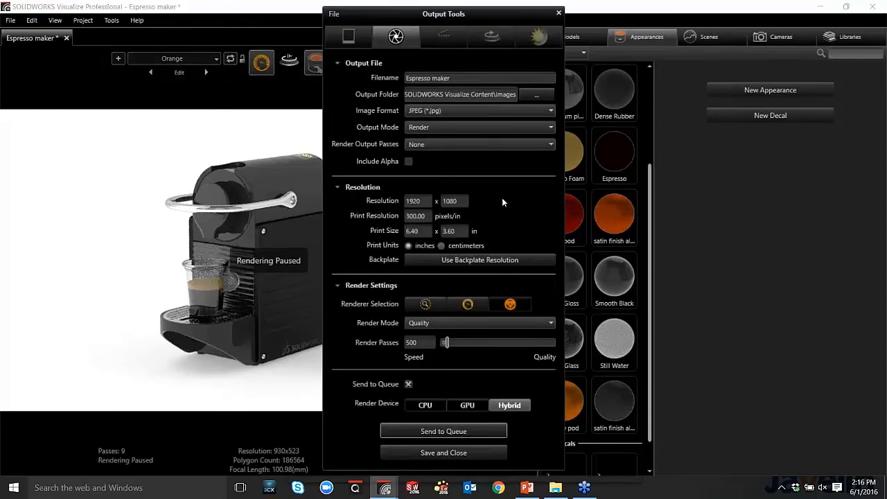
{"action": "mouse_move", "coordinate": [493, 132]}
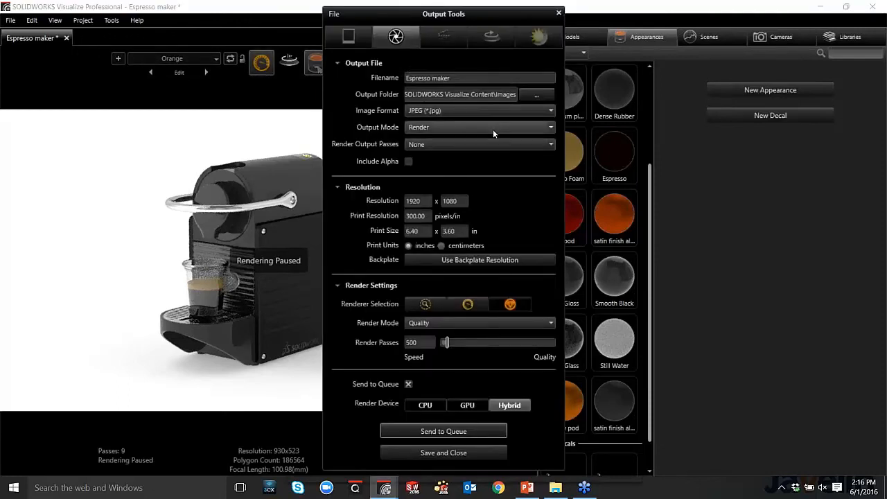
{"action": "left_click", "coordinate": [480, 128]}
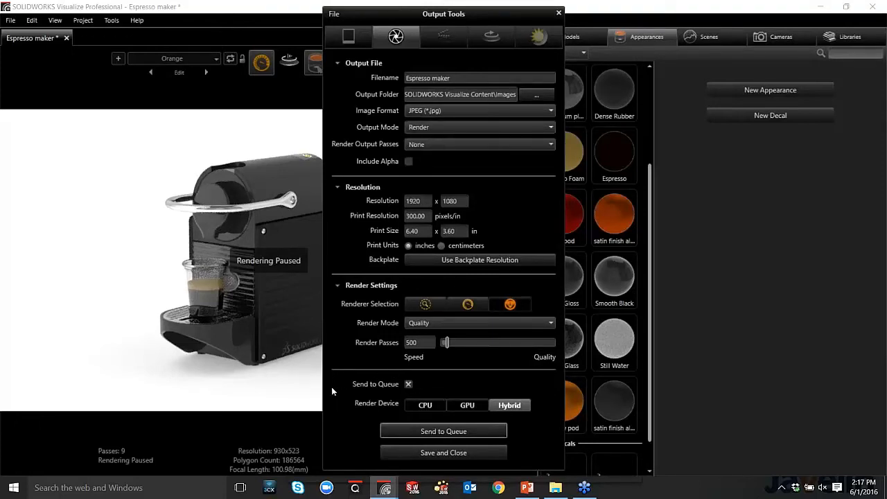
{"action": "mouse_move", "coordinate": [480, 375]}
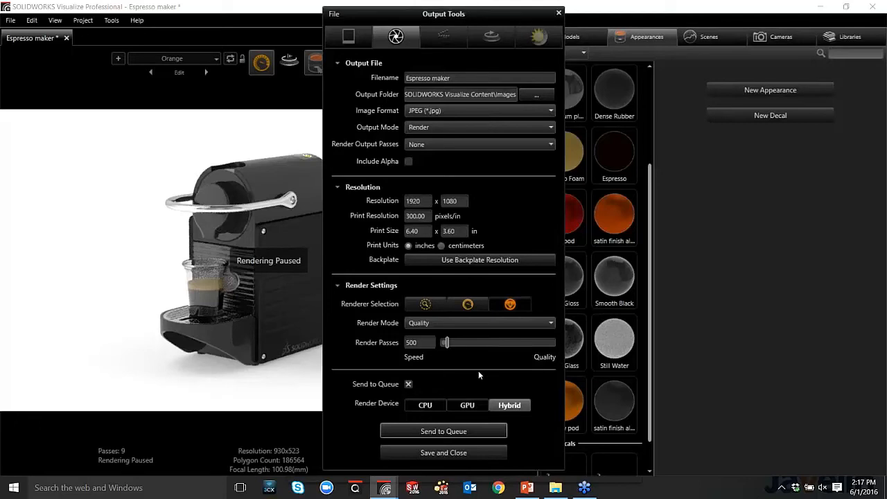
{"action": "mouse_move", "coordinate": [429, 431]}
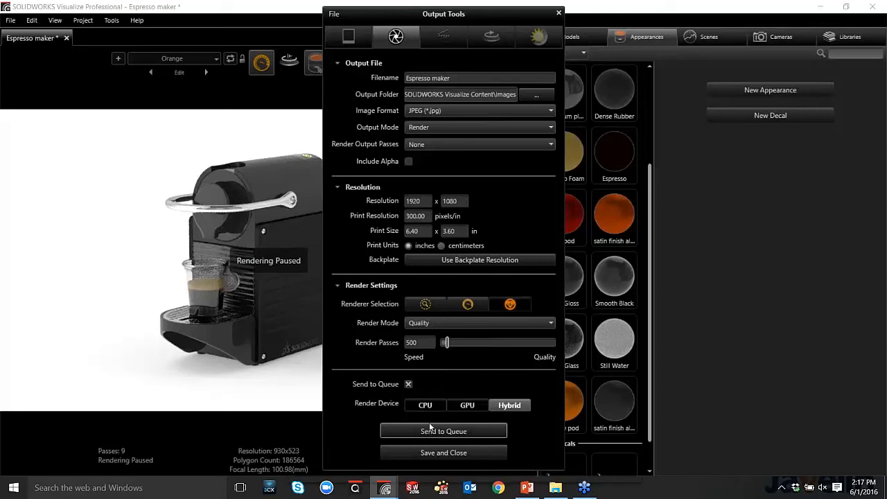
{"action": "mouse_move", "coordinate": [477, 382]}
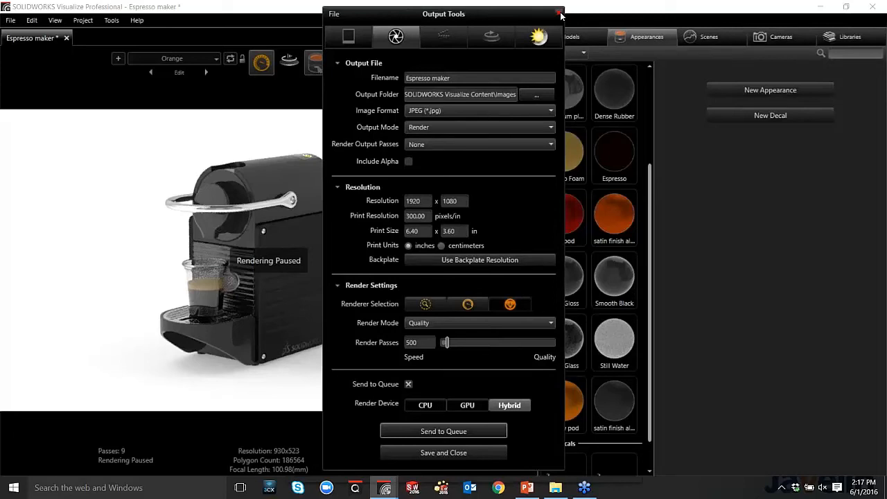
{"action": "left_click", "coordinate": [557, 14]}
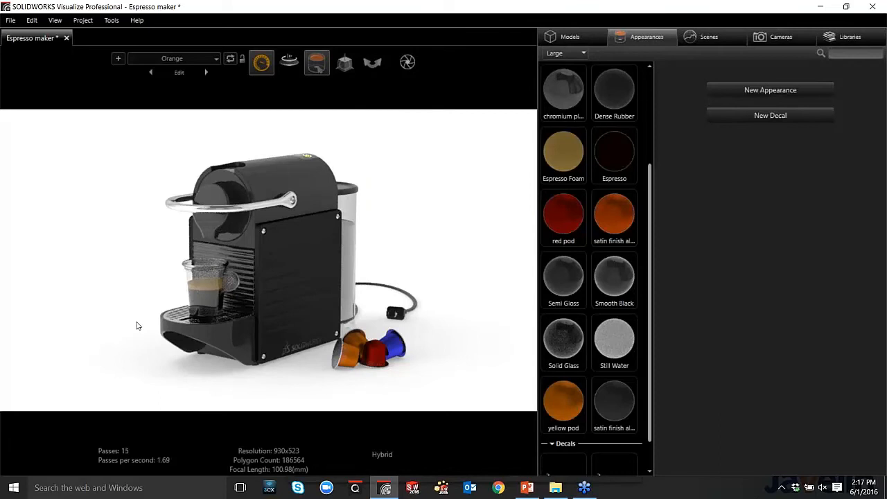
{"action": "mouse_move", "coordinate": [100, 282]}
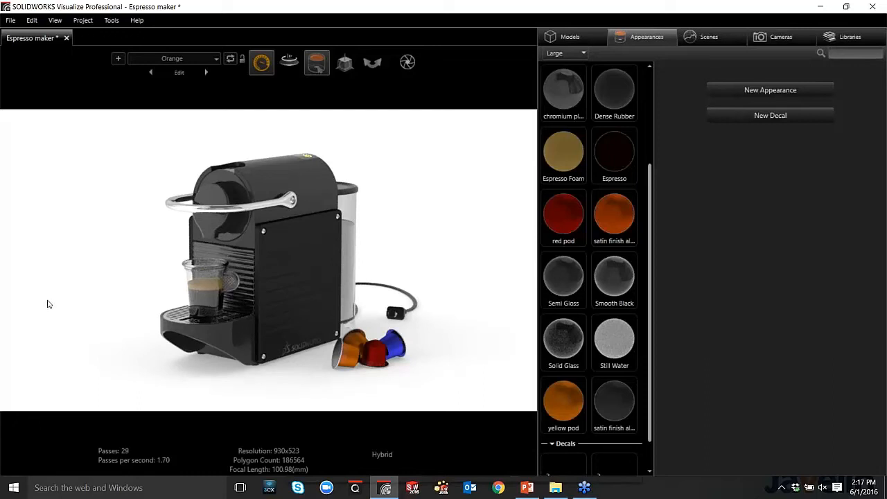
{"action": "mouse_move", "coordinate": [139, 269]}
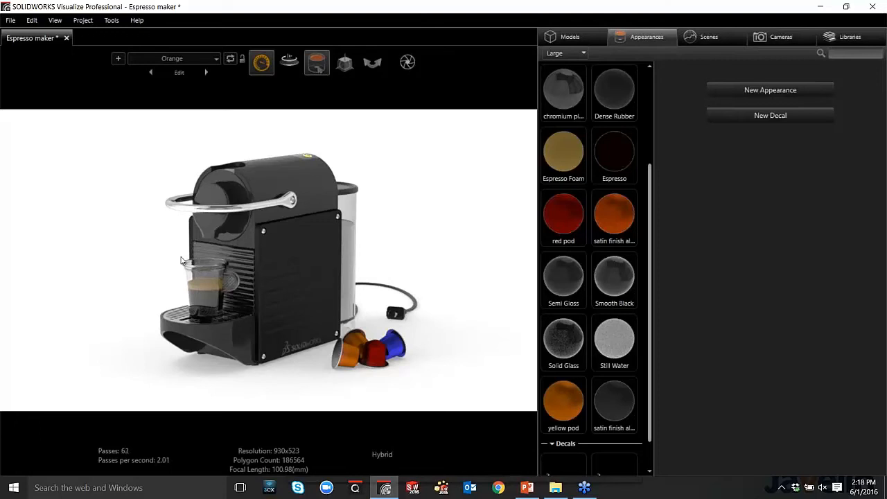
{"action": "mouse_move", "coordinate": [125, 320]}
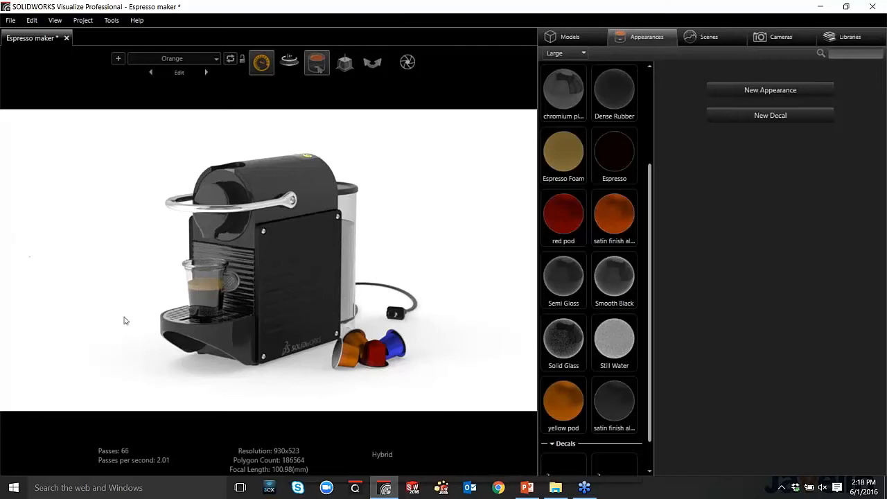
{"action": "mouse_move", "coordinate": [136, 244]}
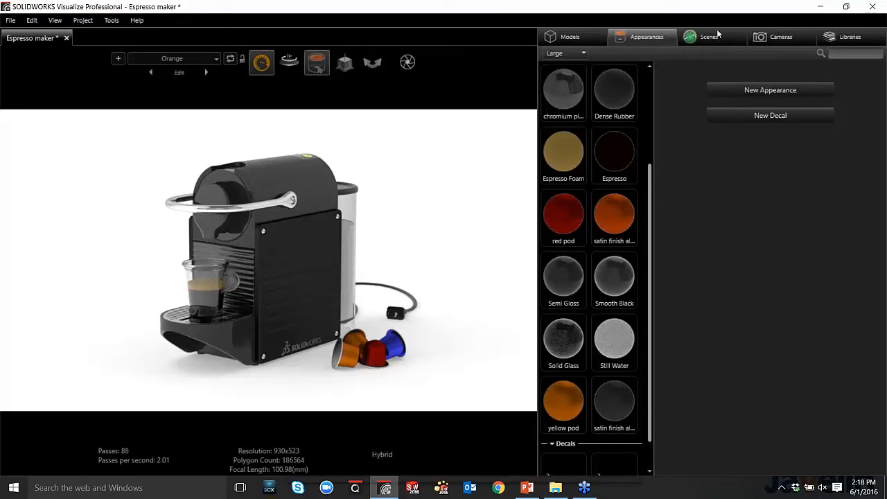
Show the Scenes panel listing the environments and backplates
{"action": "left_click", "coordinate": [710, 36]}
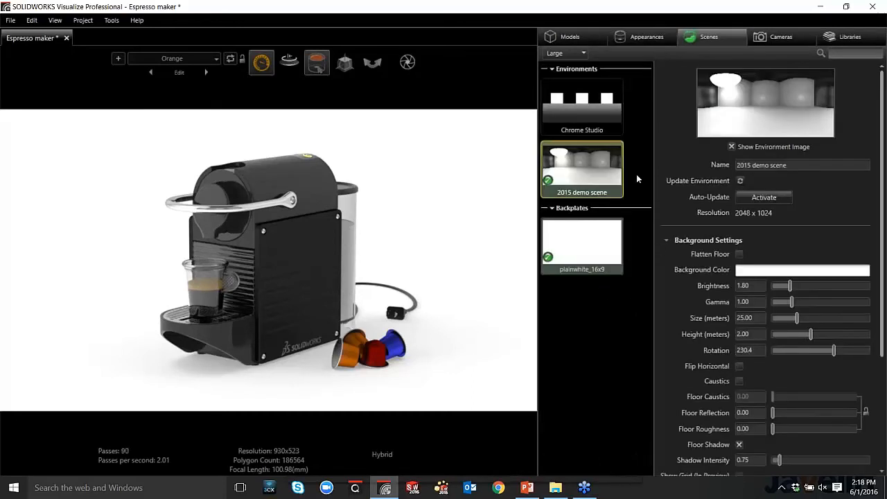
{"action": "mouse_move", "coordinate": [643, 241]}
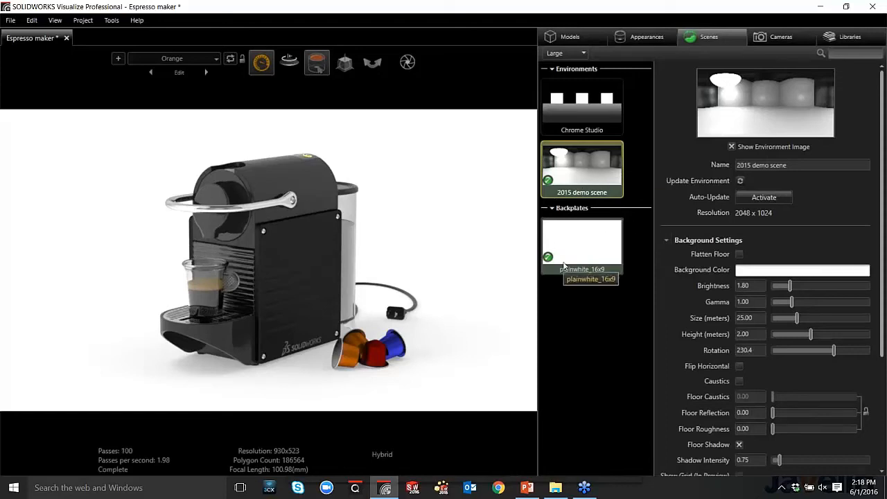
{"action": "mouse_move", "coordinate": [754, 58]}
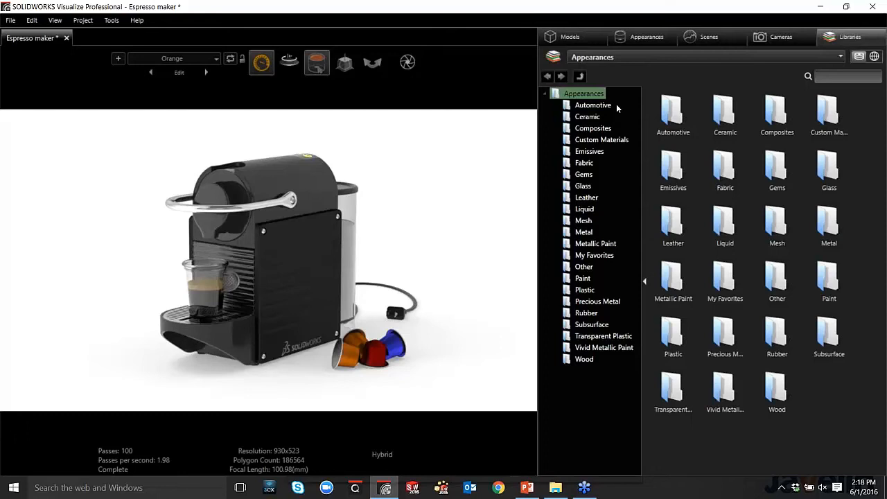
Switch the library to Environments and add Airstrip and Auto Photo Studio to the scene
{"action": "left_click", "coordinate": [674, 114]}
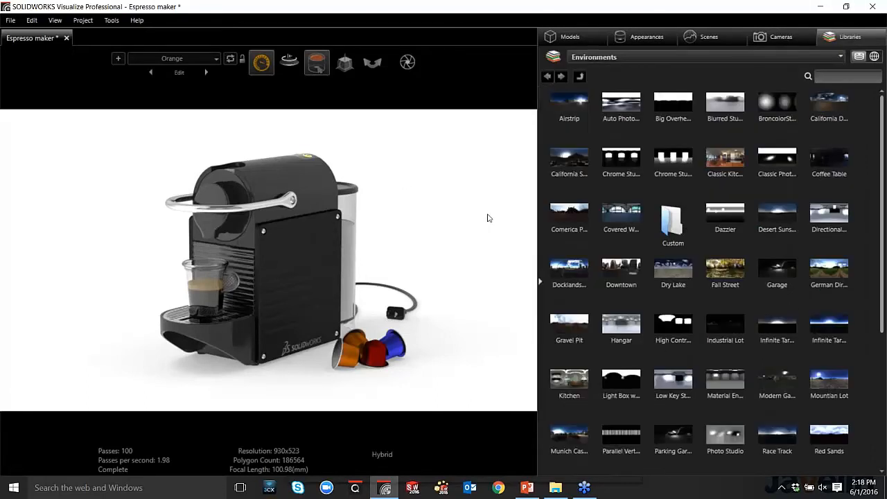
{"action": "left_click", "coordinate": [568, 159]}
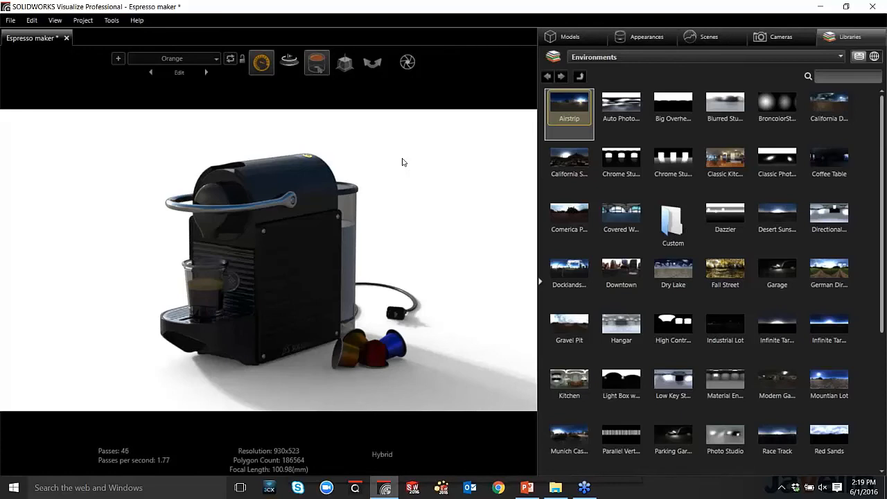
{"action": "mouse_move", "coordinate": [790, 80]}
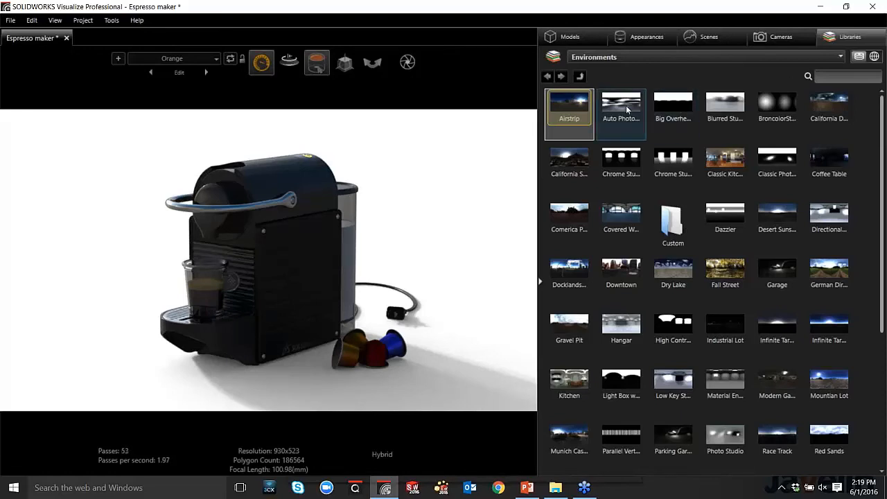
{"action": "left_click", "coordinate": [621, 108]}
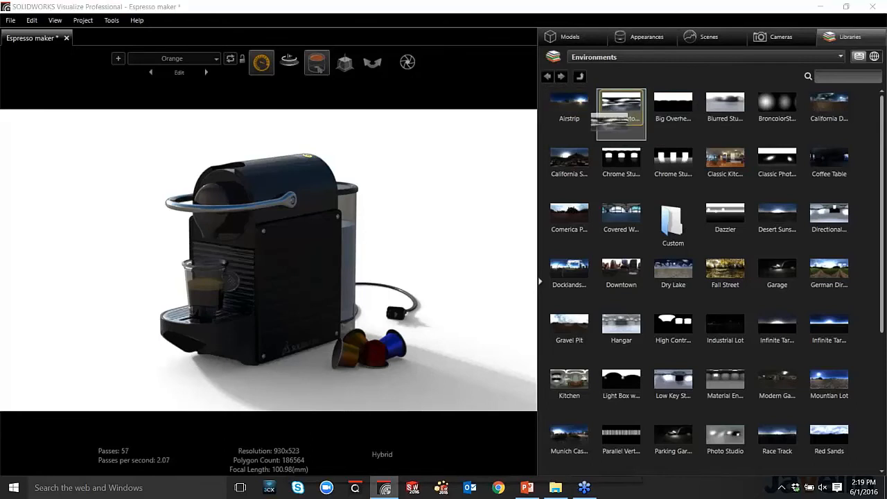
{"action": "left_click", "coordinate": [621, 111]}
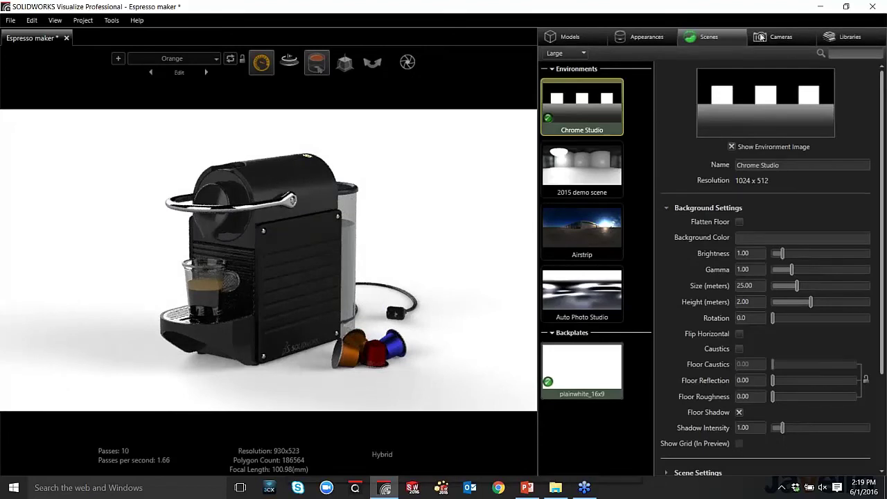
Show the Default Camera and its settings in the Cameras panel
{"action": "left_click", "coordinate": [788, 36]}
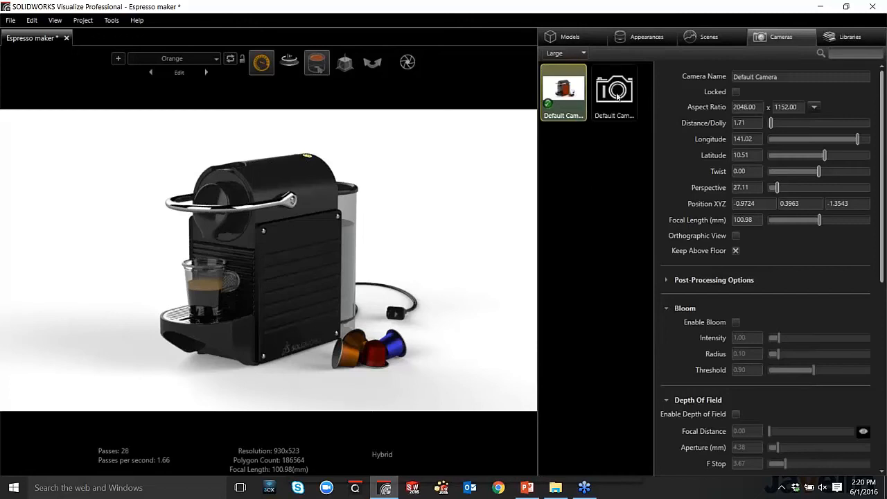
Create a second Post Processing camera and enable post-processing on it
{"action": "left_click", "coordinate": [612, 90]}
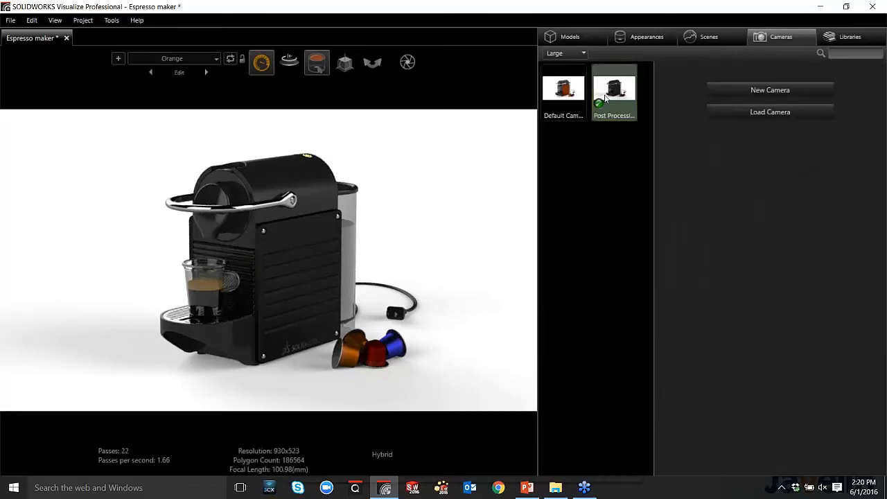
{"action": "left_click", "coordinate": [614, 90]}
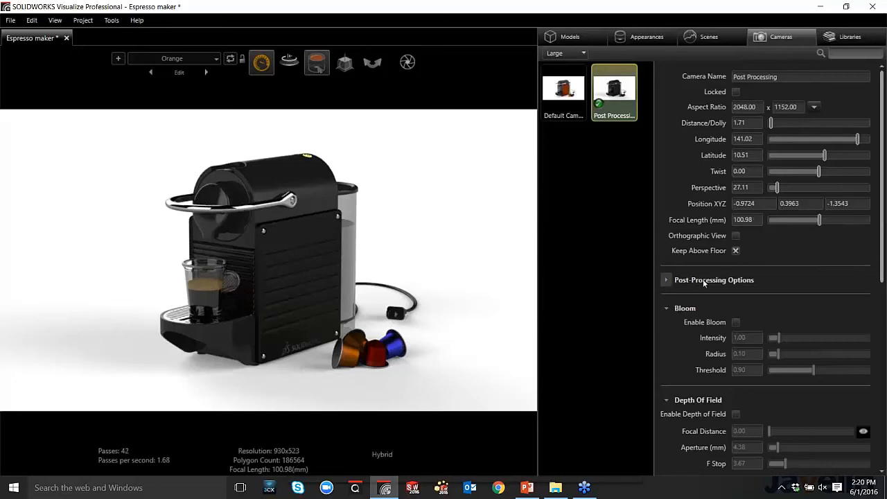
{"action": "left_click", "coordinate": [665, 280]}
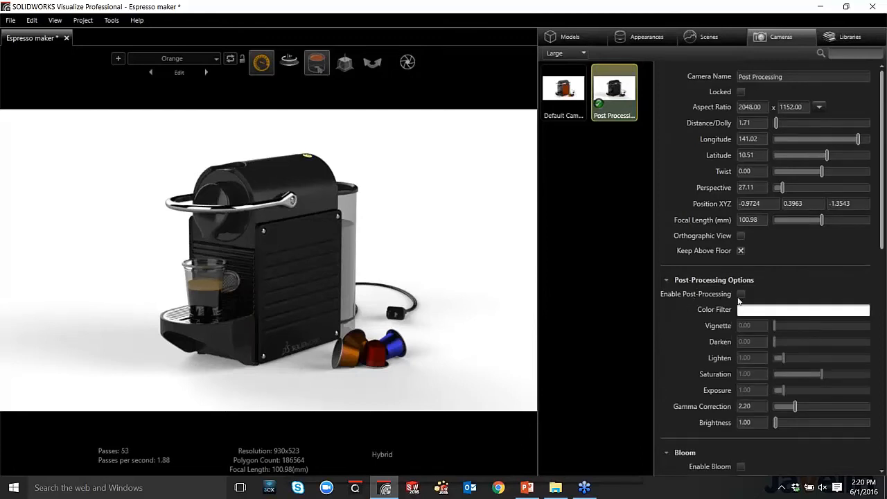
{"action": "left_click", "coordinate": [740, 294]}
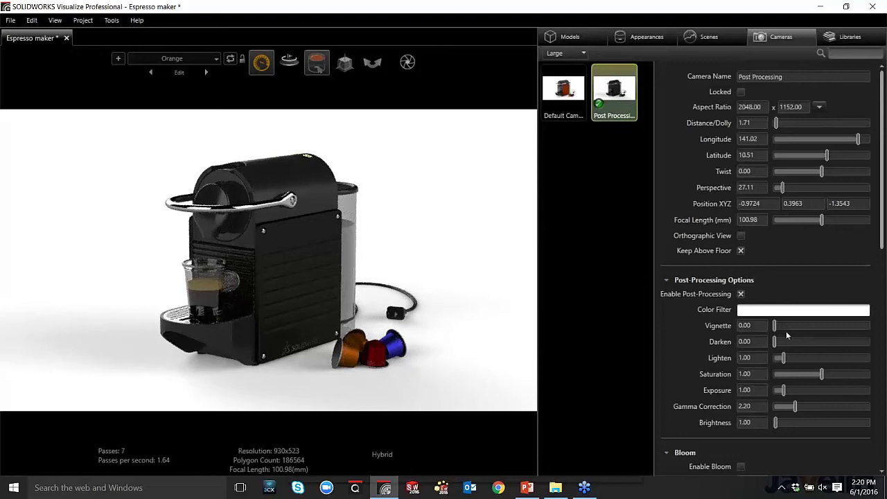
Set Vignette to about 116, Exposure to 1.31 and a warm yellow colour filter
{"action": "left_click_drag", "start_coordinate": [775, 324], "coordinate": [779, 324]}
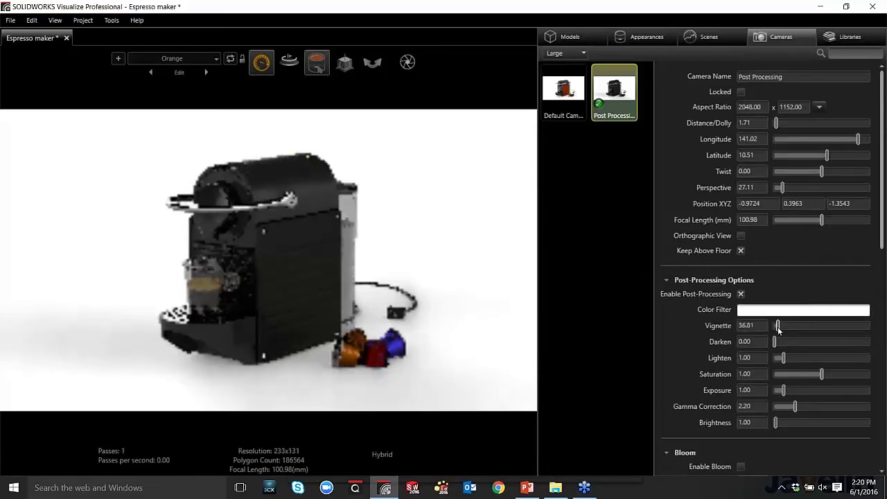
{"action": "left_click_drag", "start_coordinate": [778, 326], "coordinate": [784, 325]}
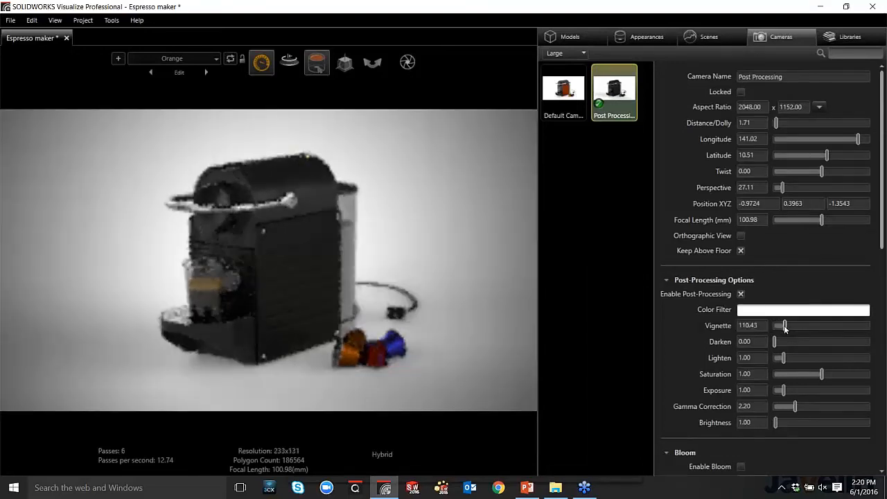
{"action": "left_click_drag", "start_coordinate": [781, 326], "coordinate": [787, 325]}
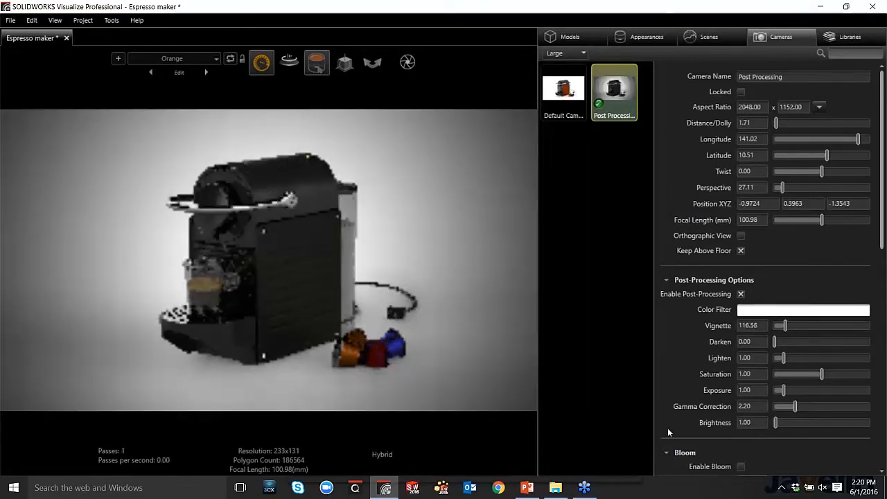
{"action": "left_click_drag", "start_coordinate": [779, 391], "coordinate": [793, 390]}
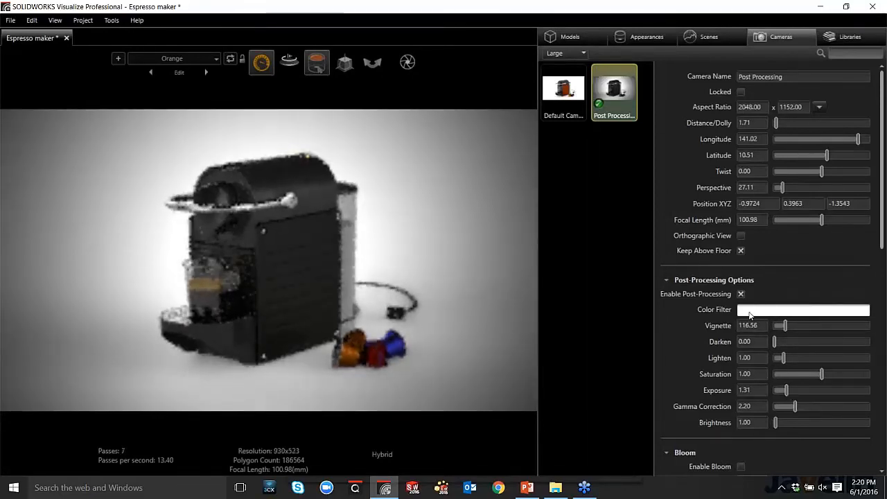
{"action": "left_click", "coordinate": [804, 309]}
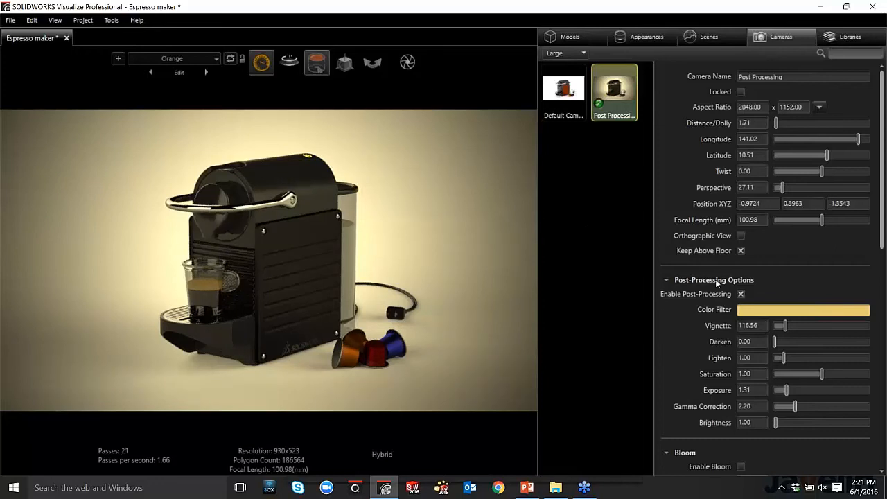
{"action": "left_click", "coordinate": [740, 294]}
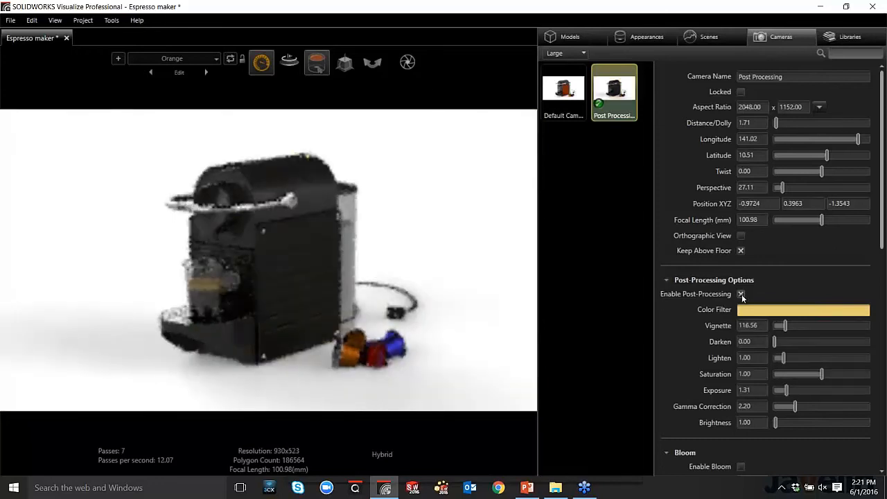
{"action": "left_click", "coordinate": [740, 294]}
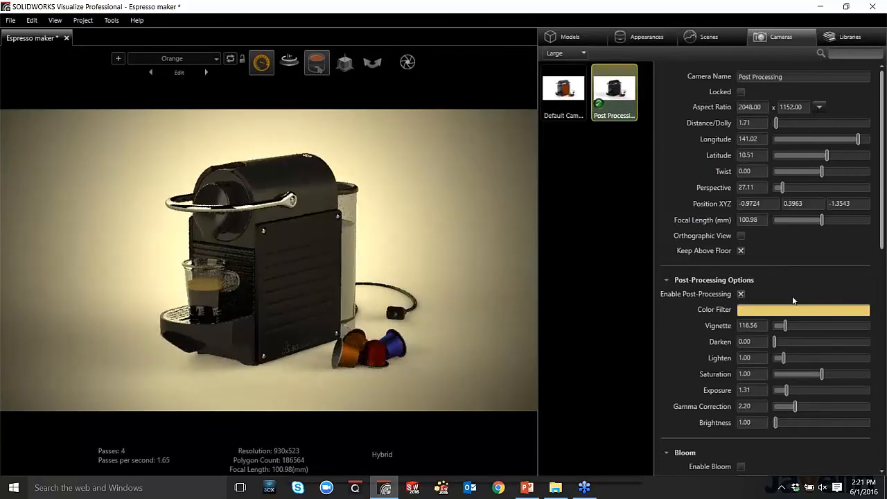
{"action": "left_click", "coordinate": [740, 294]}
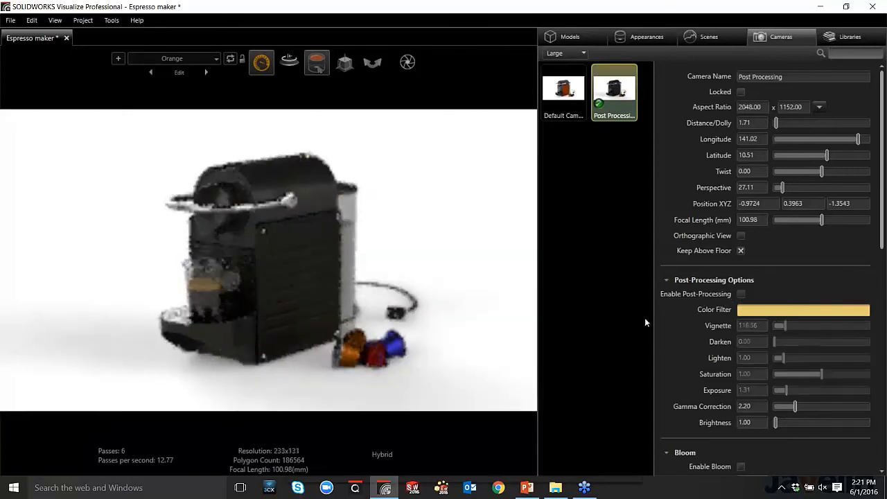
{"action": "scroll", "scroll_direction": "down", "scroll_amount": 3}
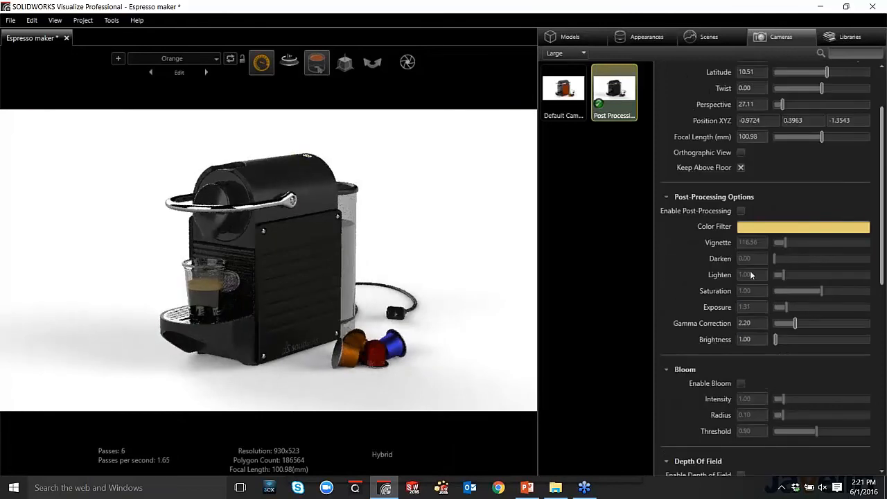
{"action": "left_click", "coordinate": [741, 211]}
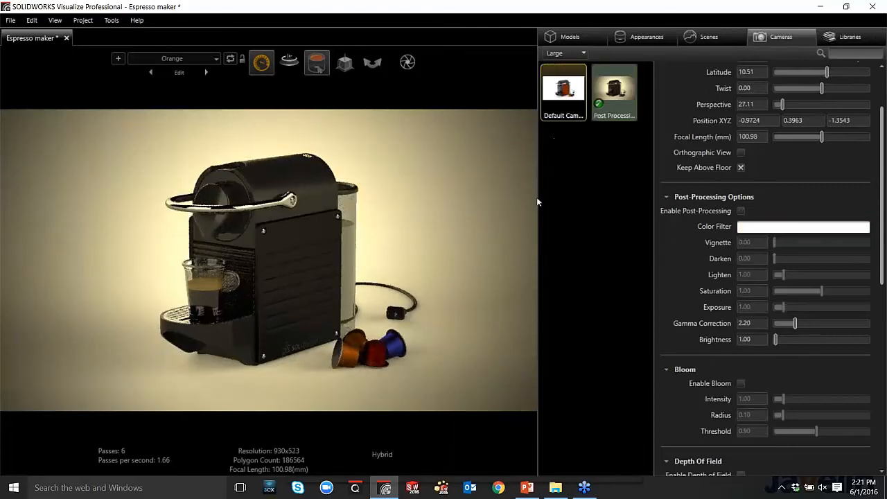
Create a camera named Depth framing the espresso cup and spout close-up from above
{"action": "left_click", "coordinate": [563, 90]}
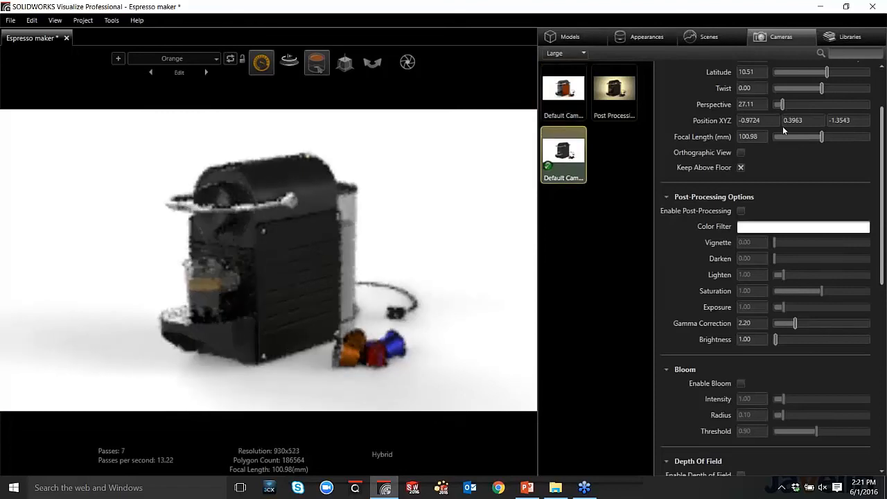
{"action": "left_click", "coordinate": [563, 152]}
{"action": "type", "text": "Depth"}
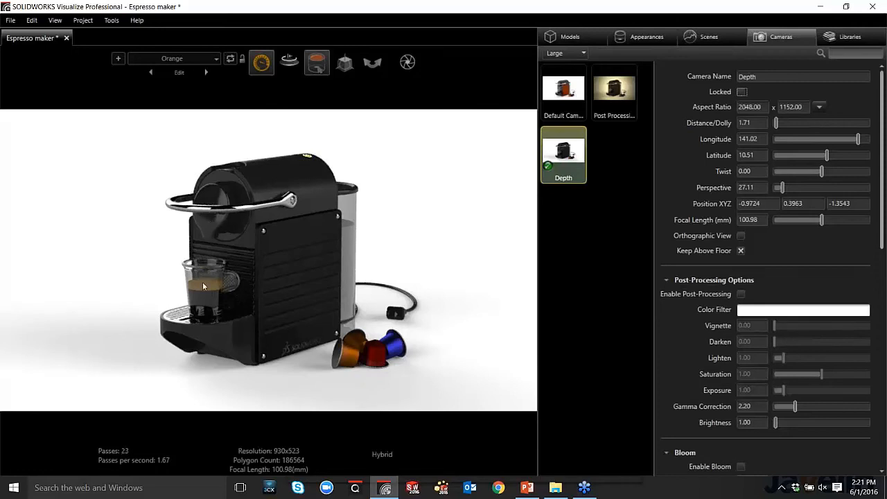
{"action": "left_click_drag", "start_coordinate": [205, 285], "coordinate": [264, 338]}
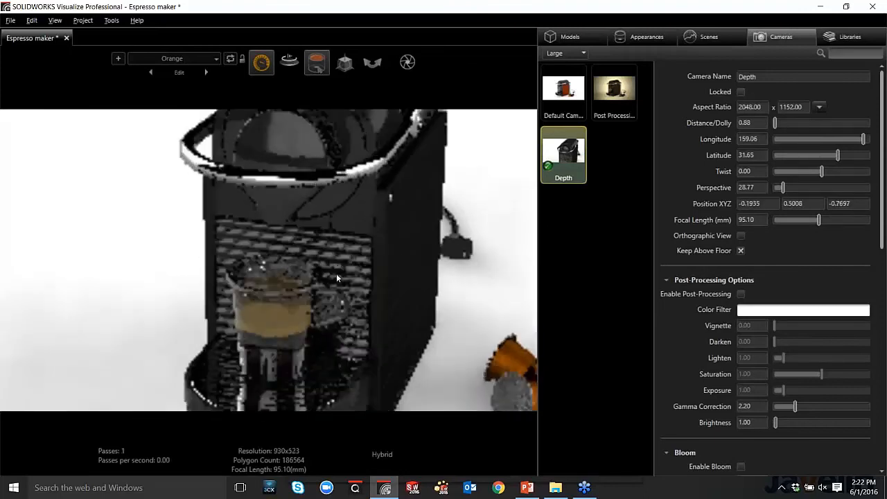
{"action": "left_click_drag", "start_coordinate": [335, 277], "coordinate": [340, 296]}
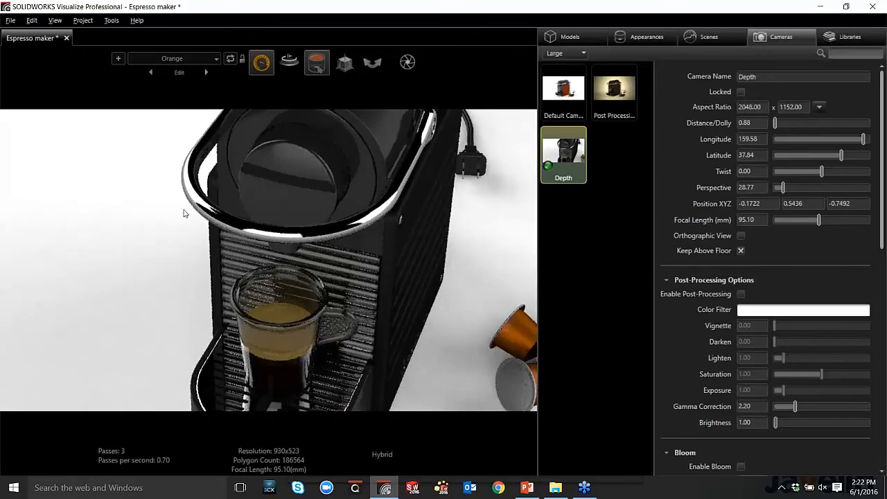
{"action": "mouse_move", "coordinate": [668, 367]}
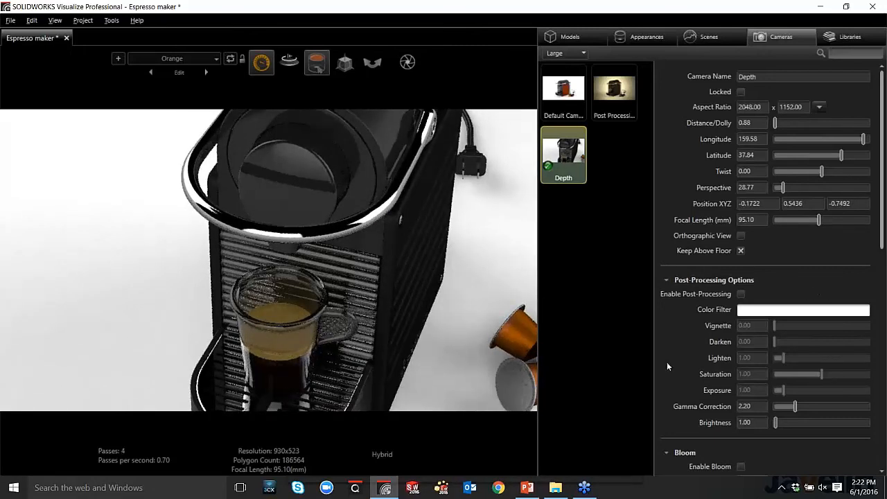
Enable depth of field on the Depth camera with focal distance 0.59
{"action": "scroll", "scroll_direction": "down", "scroll_amount": 3}
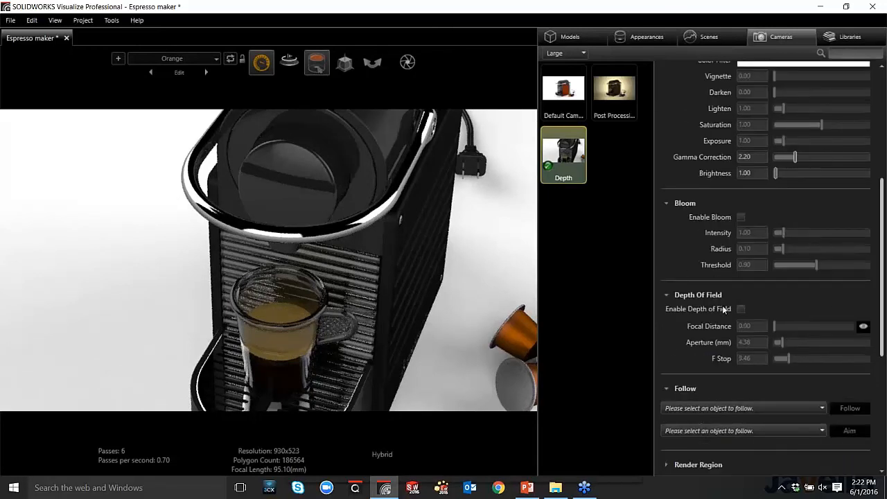
{"action": "left_click", "coordinate": [740, 308]}
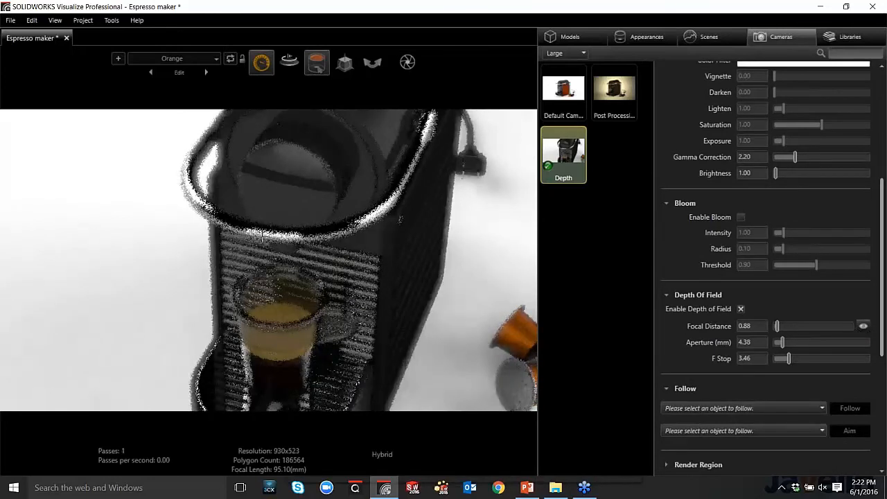
{"action": "left_click_drag", "start_coordinate": [776, 326], "coordinate": [759, 326]}
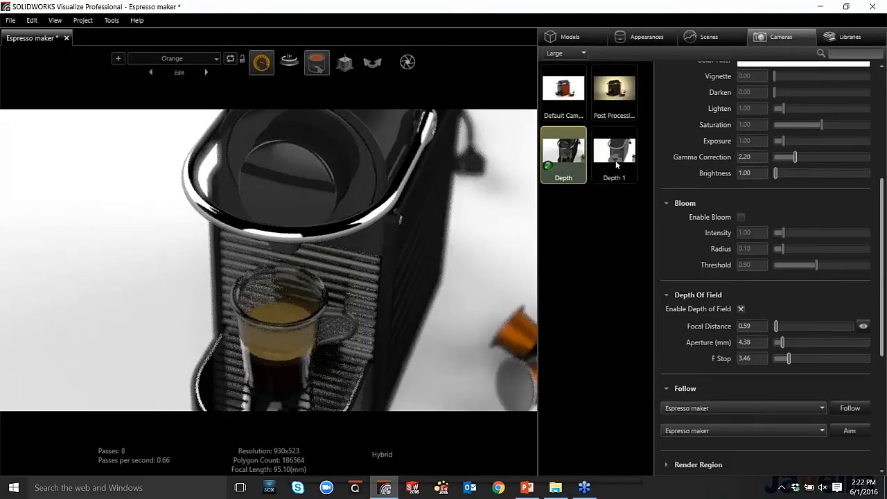
Activate the Depth 1 camera with its 0.70 focal distance and show the viewport flyout
{"action": "left_click", "coordinate": [614, 151]}
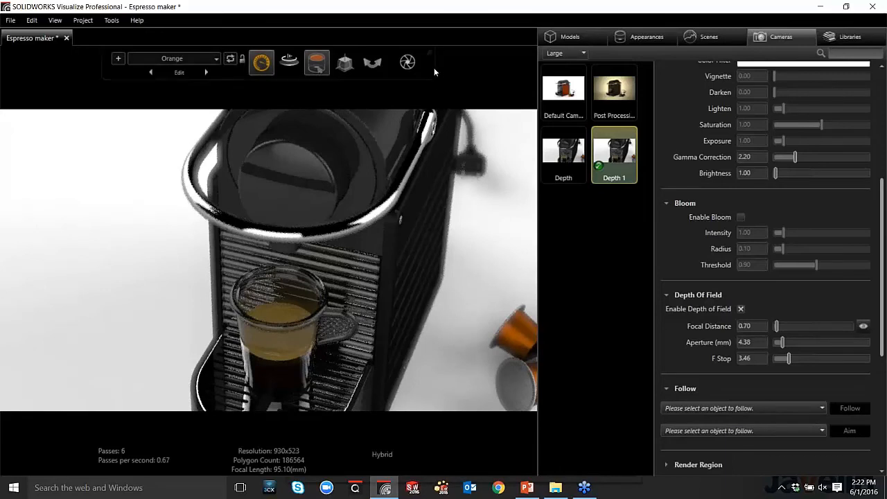
{"action": "left_click", "coordinate": [407, 62]}
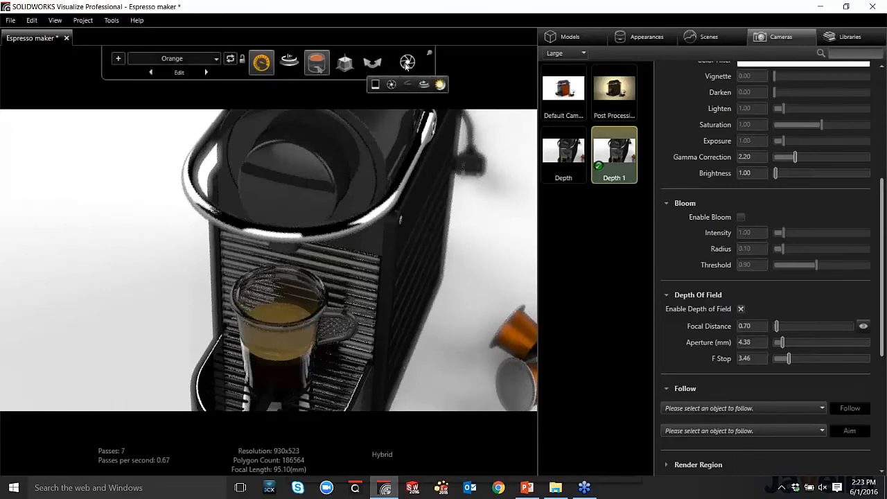
{"action": "left_click", "coordinate": [406, 60]}
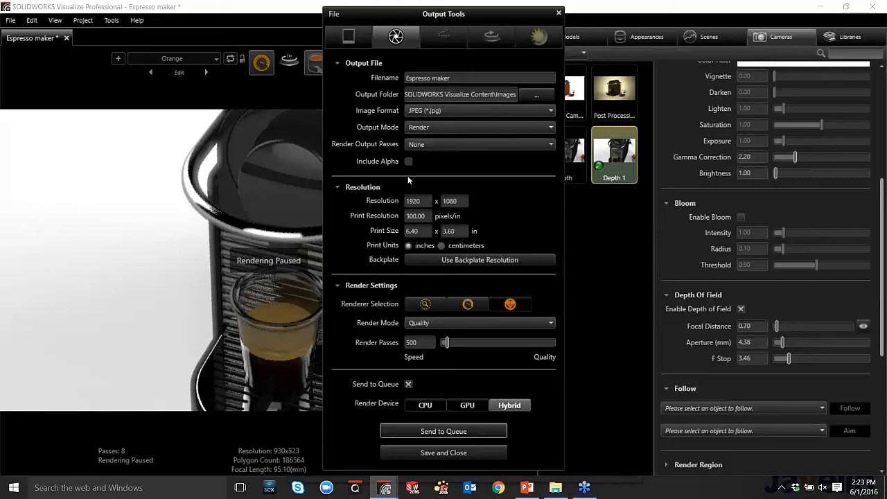
{"action": "mouse_move", "coordinate": [477, 169]}
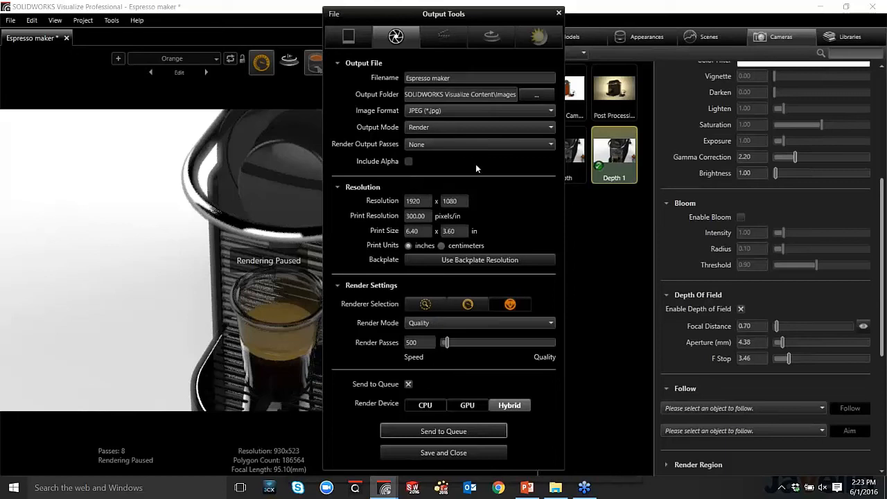
{"action": "mouse_move", "coordinate": [486, 164]}
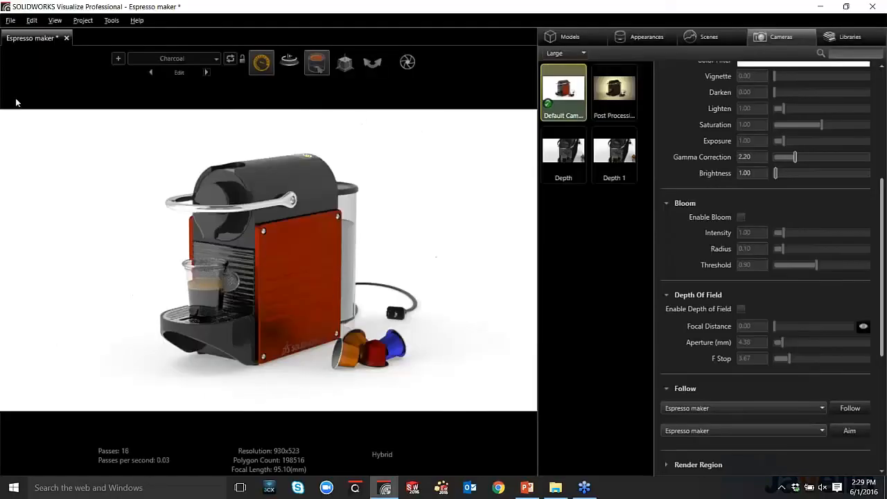
{"action": "mouse_move", "coordinate": [155, 241]}
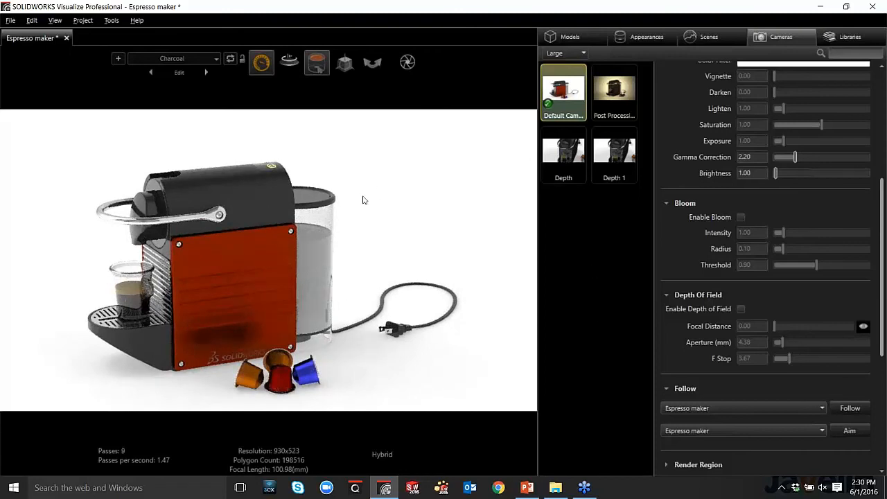
{"action": "mouse_move", "coordinate": [413, 75]}
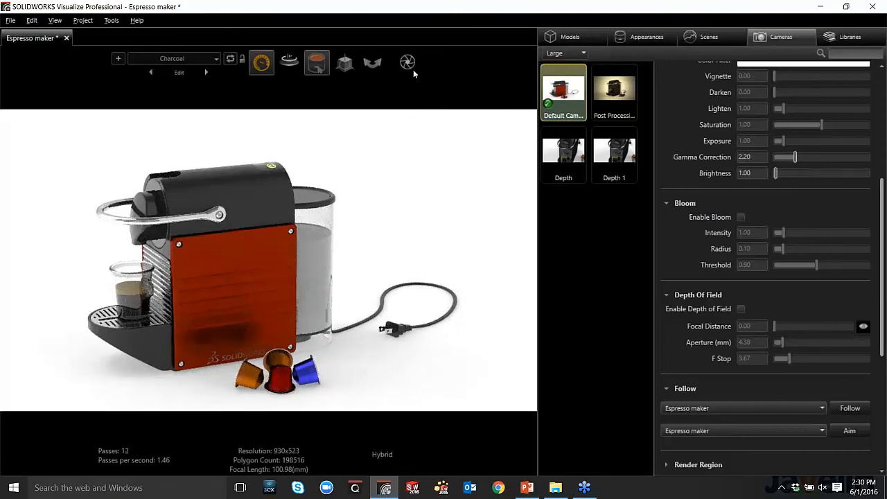
Set VR output to 8 orbits of 36 images from 15° to 60°
{"action": "left_click", "coordinate": [407, 62]}
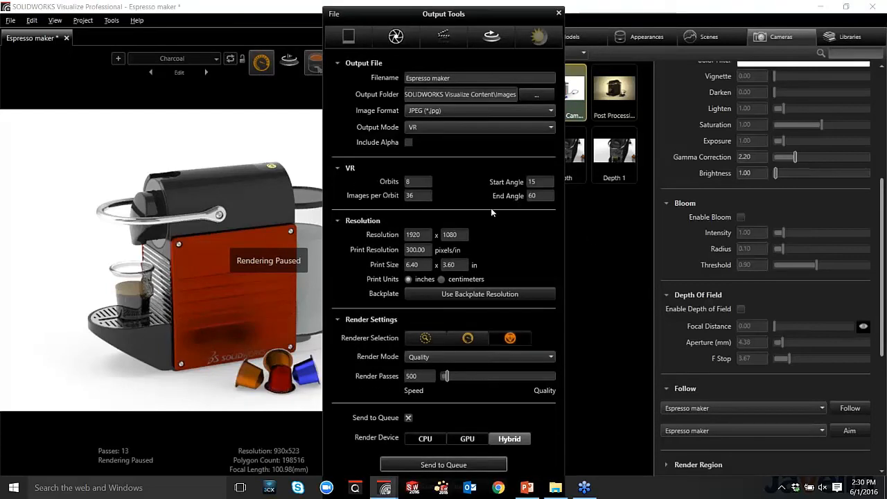
{"action": "mouse_move", "coordinate": [477, 203]}
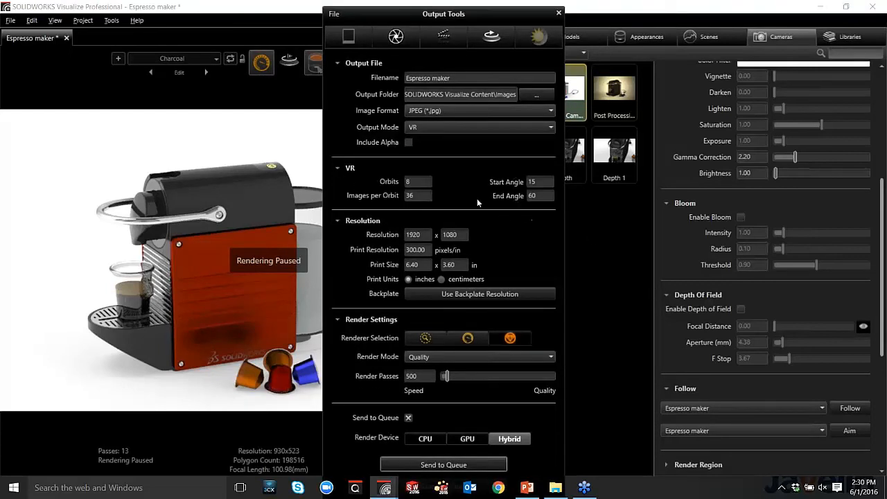
{"action": "left_click", "coordinate": [418, 180]}
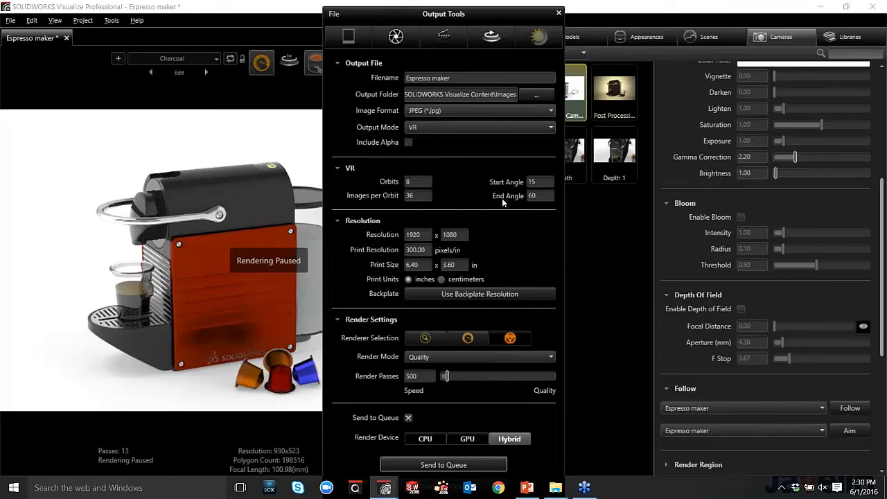
{"action": "mouse_move", "coordinate": [494, 155]}
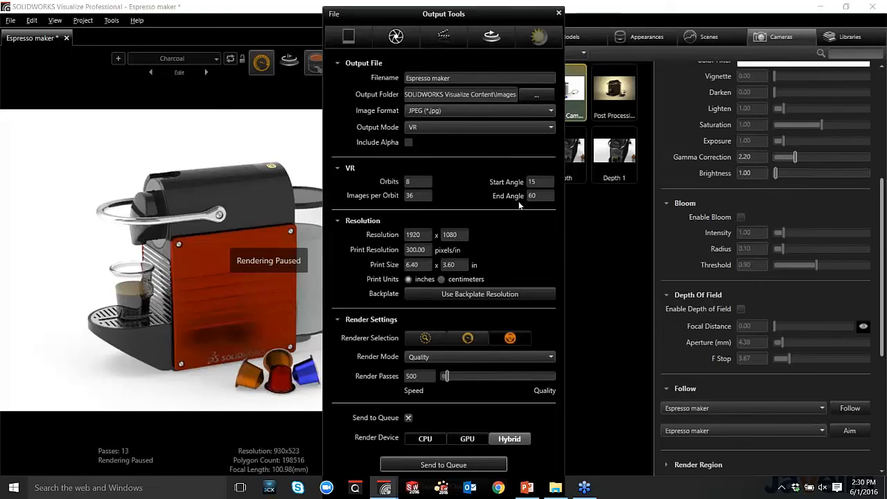
{"action": "mouse_move", "coordinate": [527, 191]}
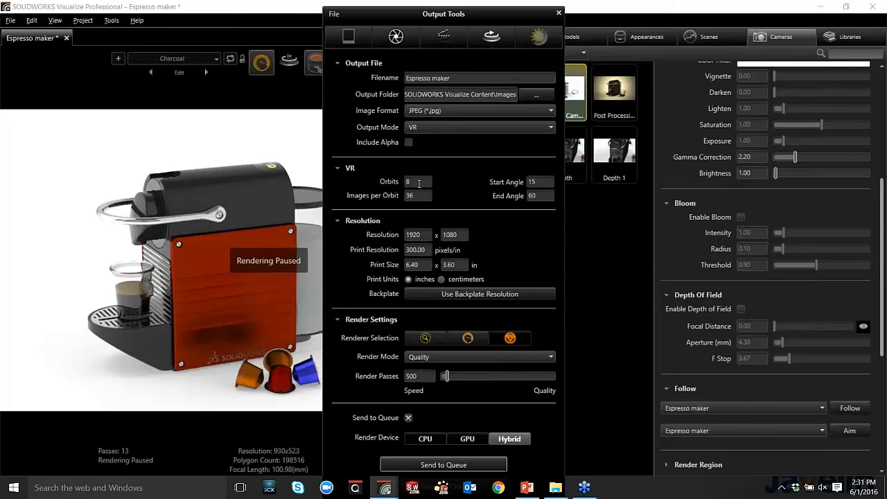
{"action": "mouse_move", "coordinate": [405, 188]}
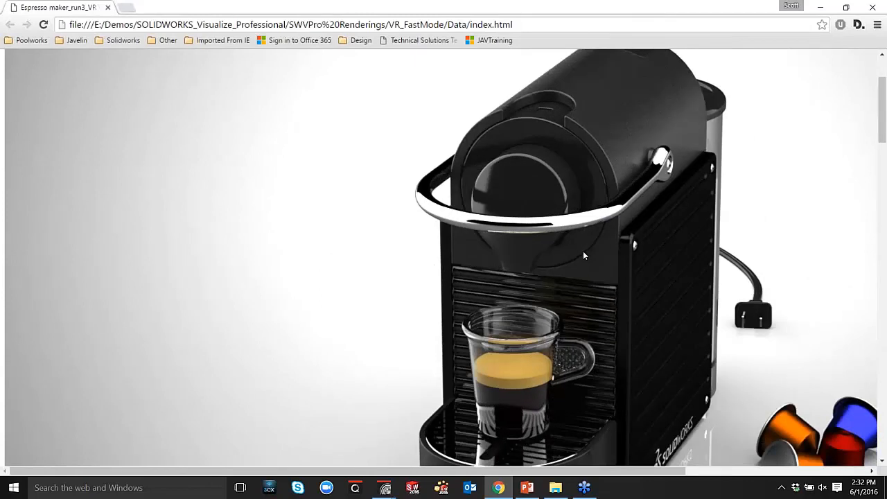
{"action": "mouse_move", "coordinate": [578, 259]}
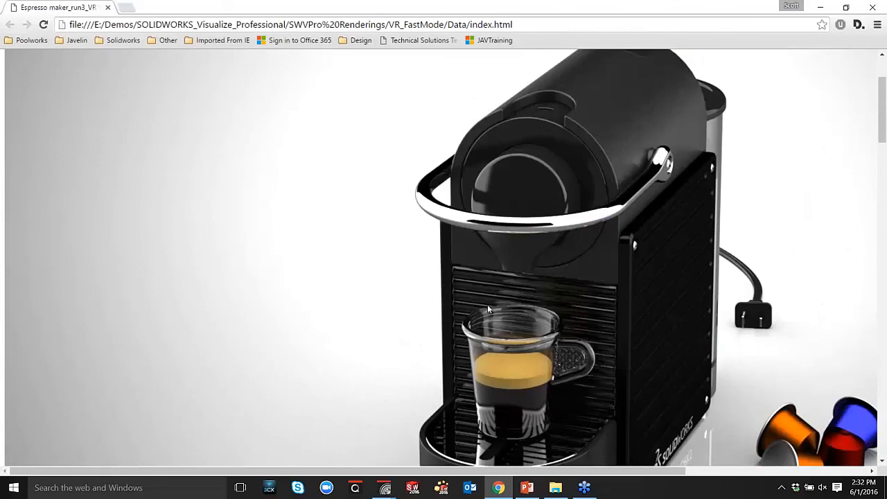
{"action": "mouse_move", "coordinate": [679, 205]}
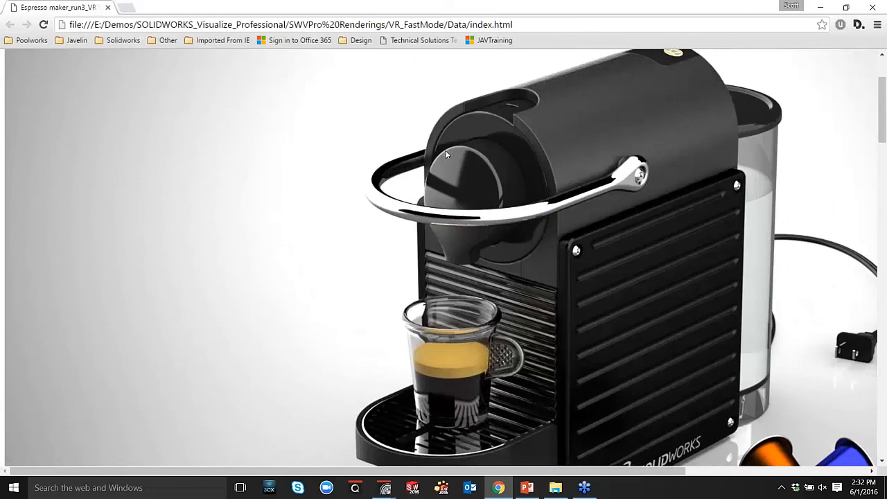
{"action": "mouse_move", "coordinate": [520, 220]}
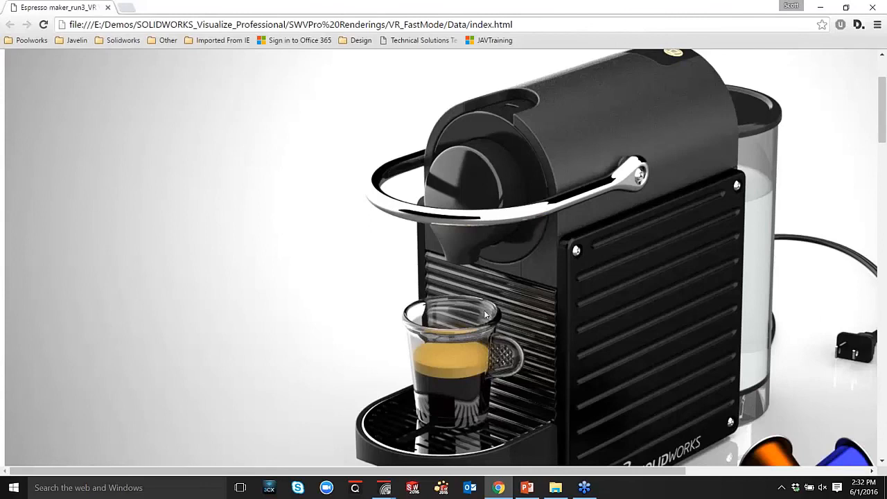
{"action": "mouse_move", "coordinate": [506, 281]}
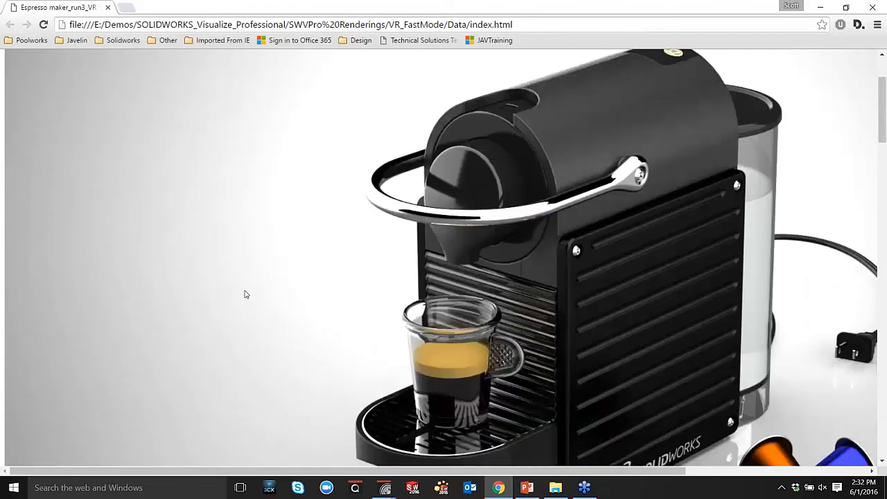
{"action": "mouse_move", "coordinate": [249, 311]}
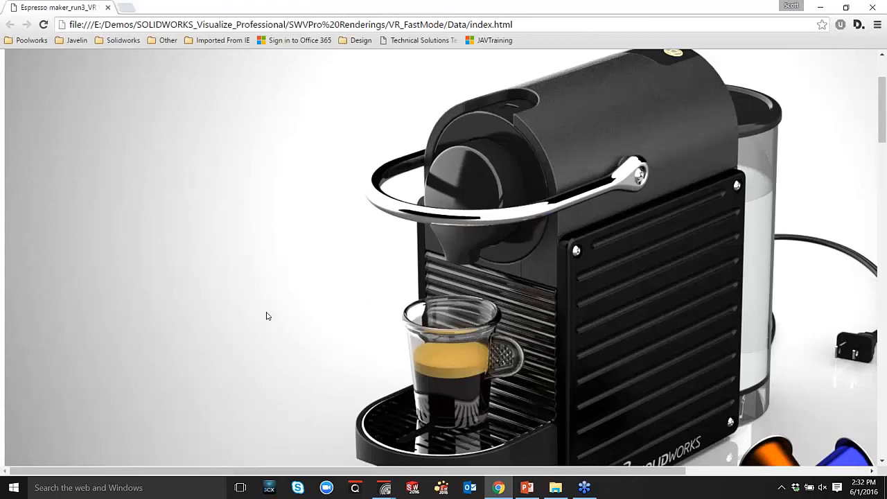
{"action": "mouse_move", "coordinate": [191, 239]}
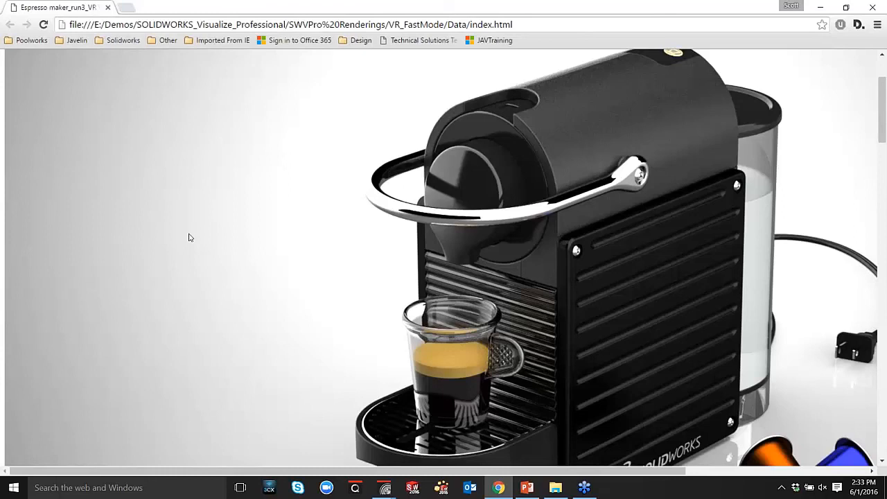
{"action": "mouse_move", "coordinate": [192, 235]}
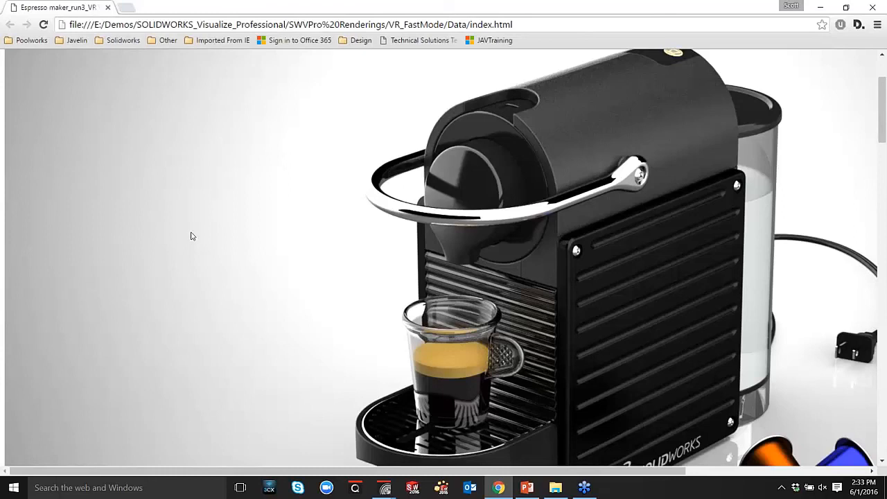
{"action": "mouse_move", "coordinate": [594, 290]}
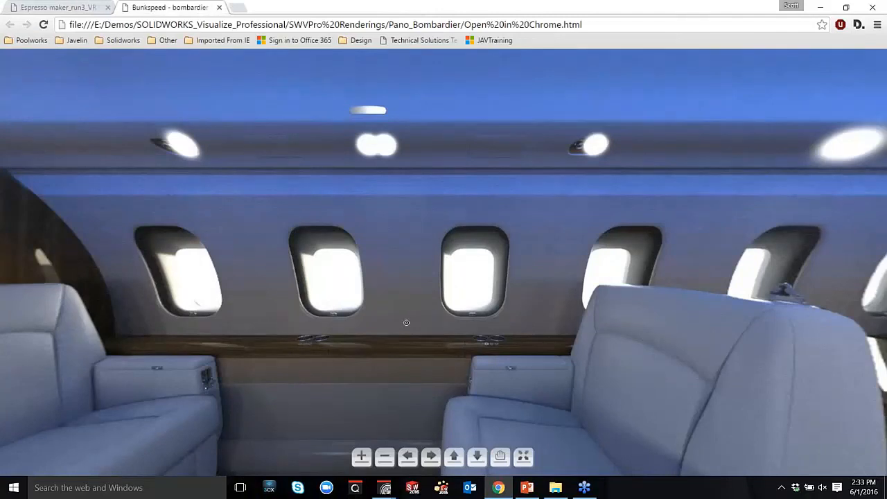
{"action": "mouse_move", "coordinate": [423, 311]}
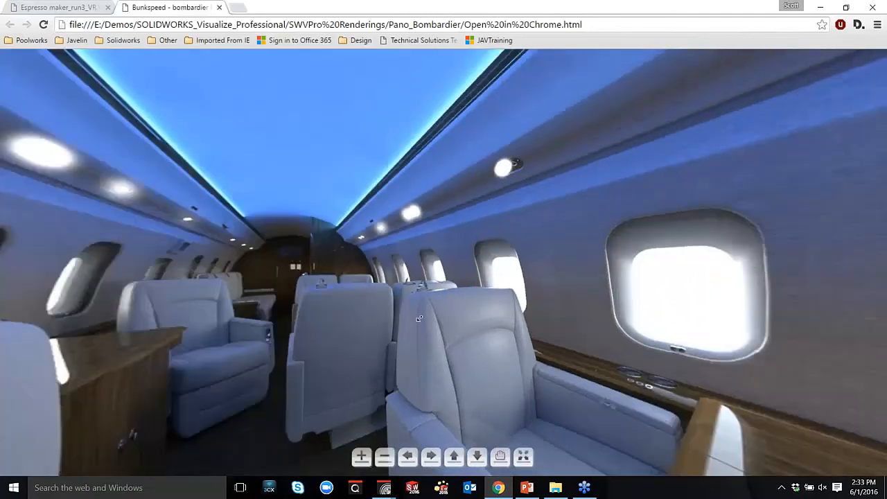
Pan the Bombardier cabin panorama to look down the aisle of lounge seats
{"action": "left_click_drag", "start_coordinate": [419, 317], "coordinate": [424, 307]}
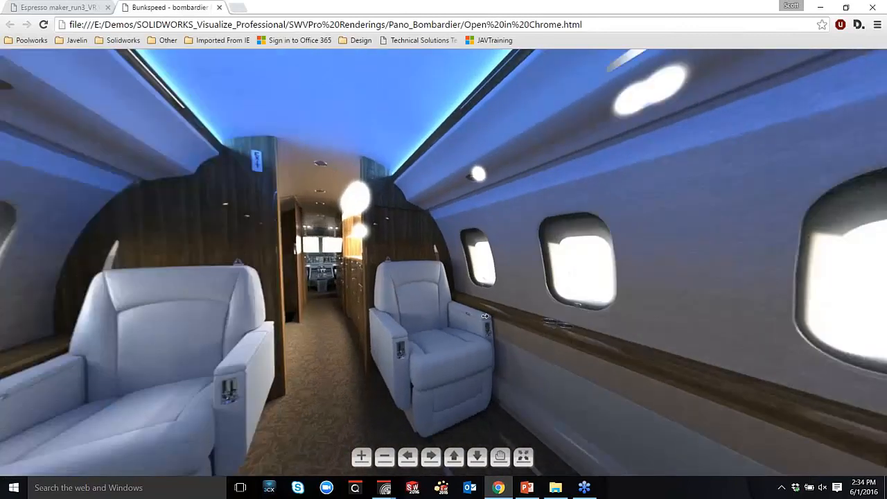
{"action": "left_click_drag", "start_coordinate": [485, 316], "coordinate": [433, 313]}
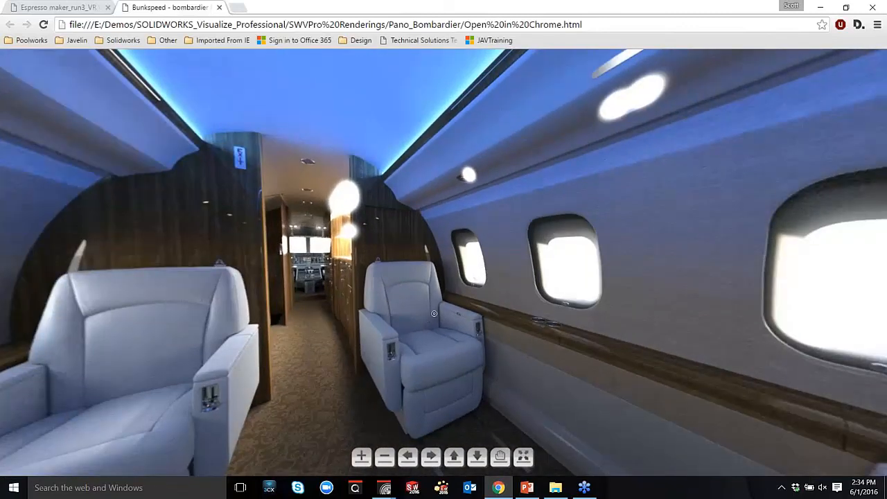